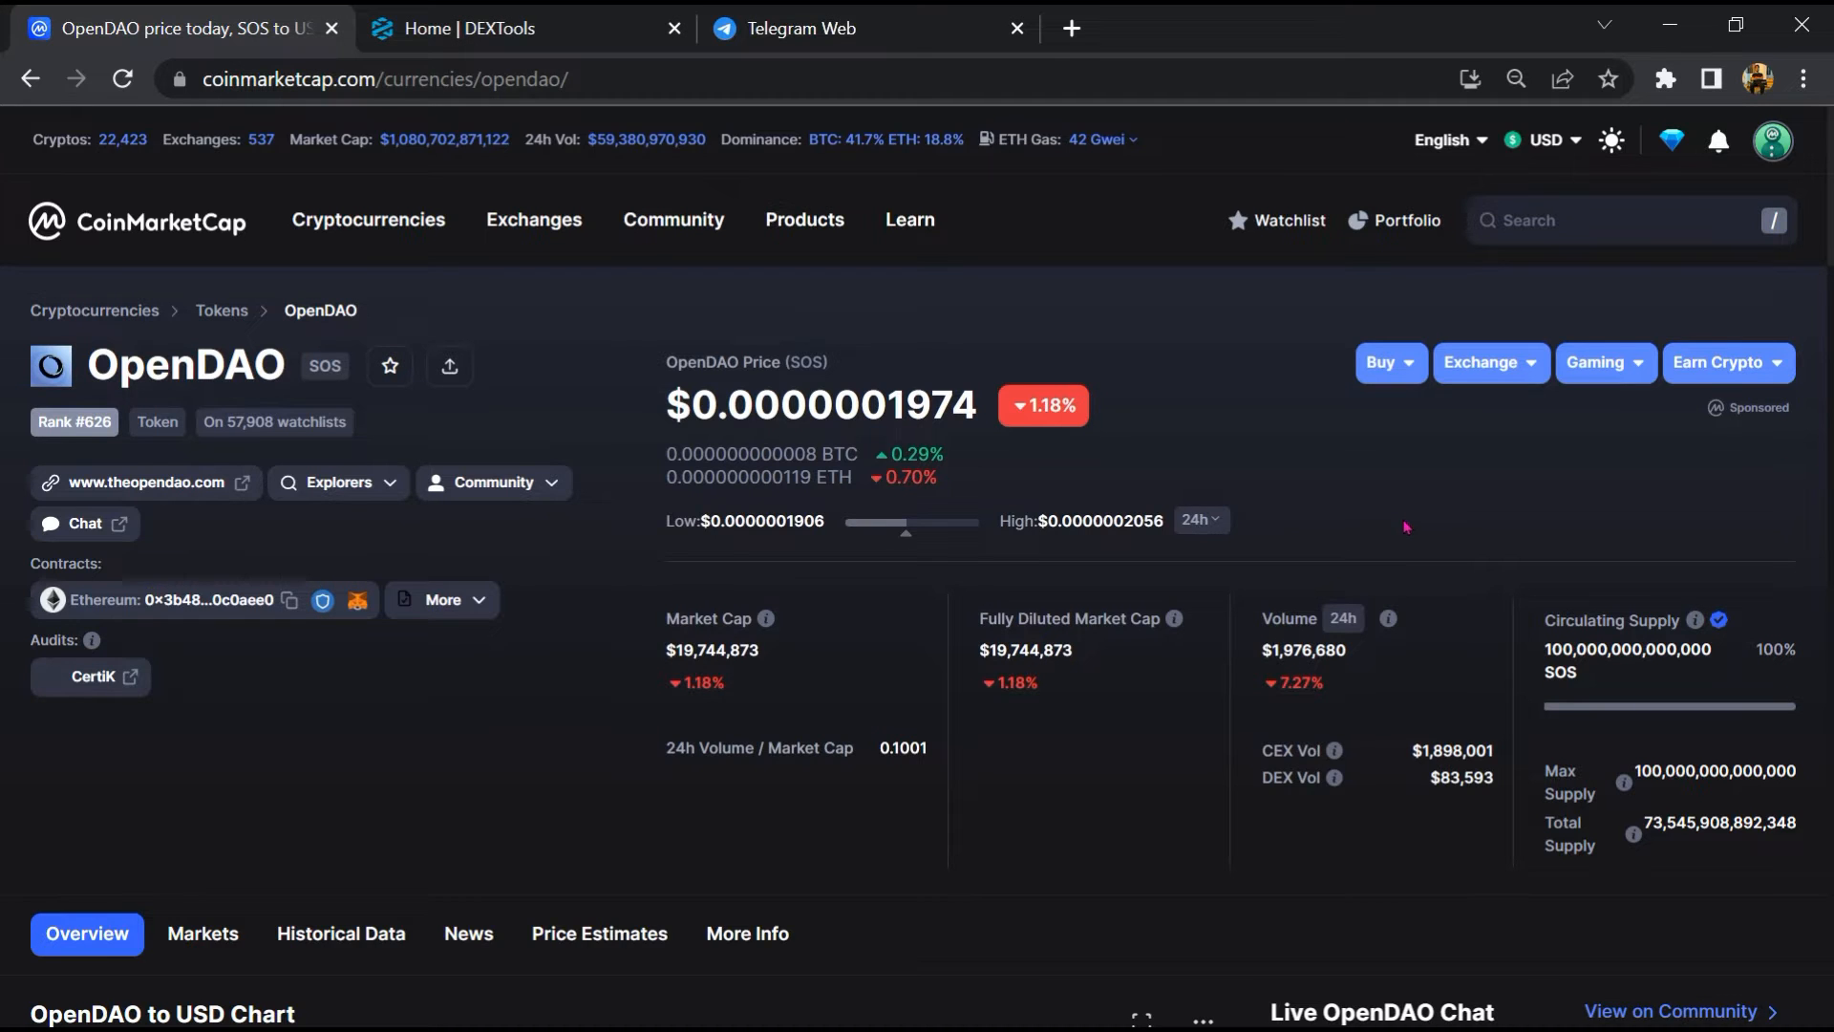
Step: Review OpenDAO's CoinMarketCap page and set the Live Chat sentiment to Bearish
scroll("down", 3)
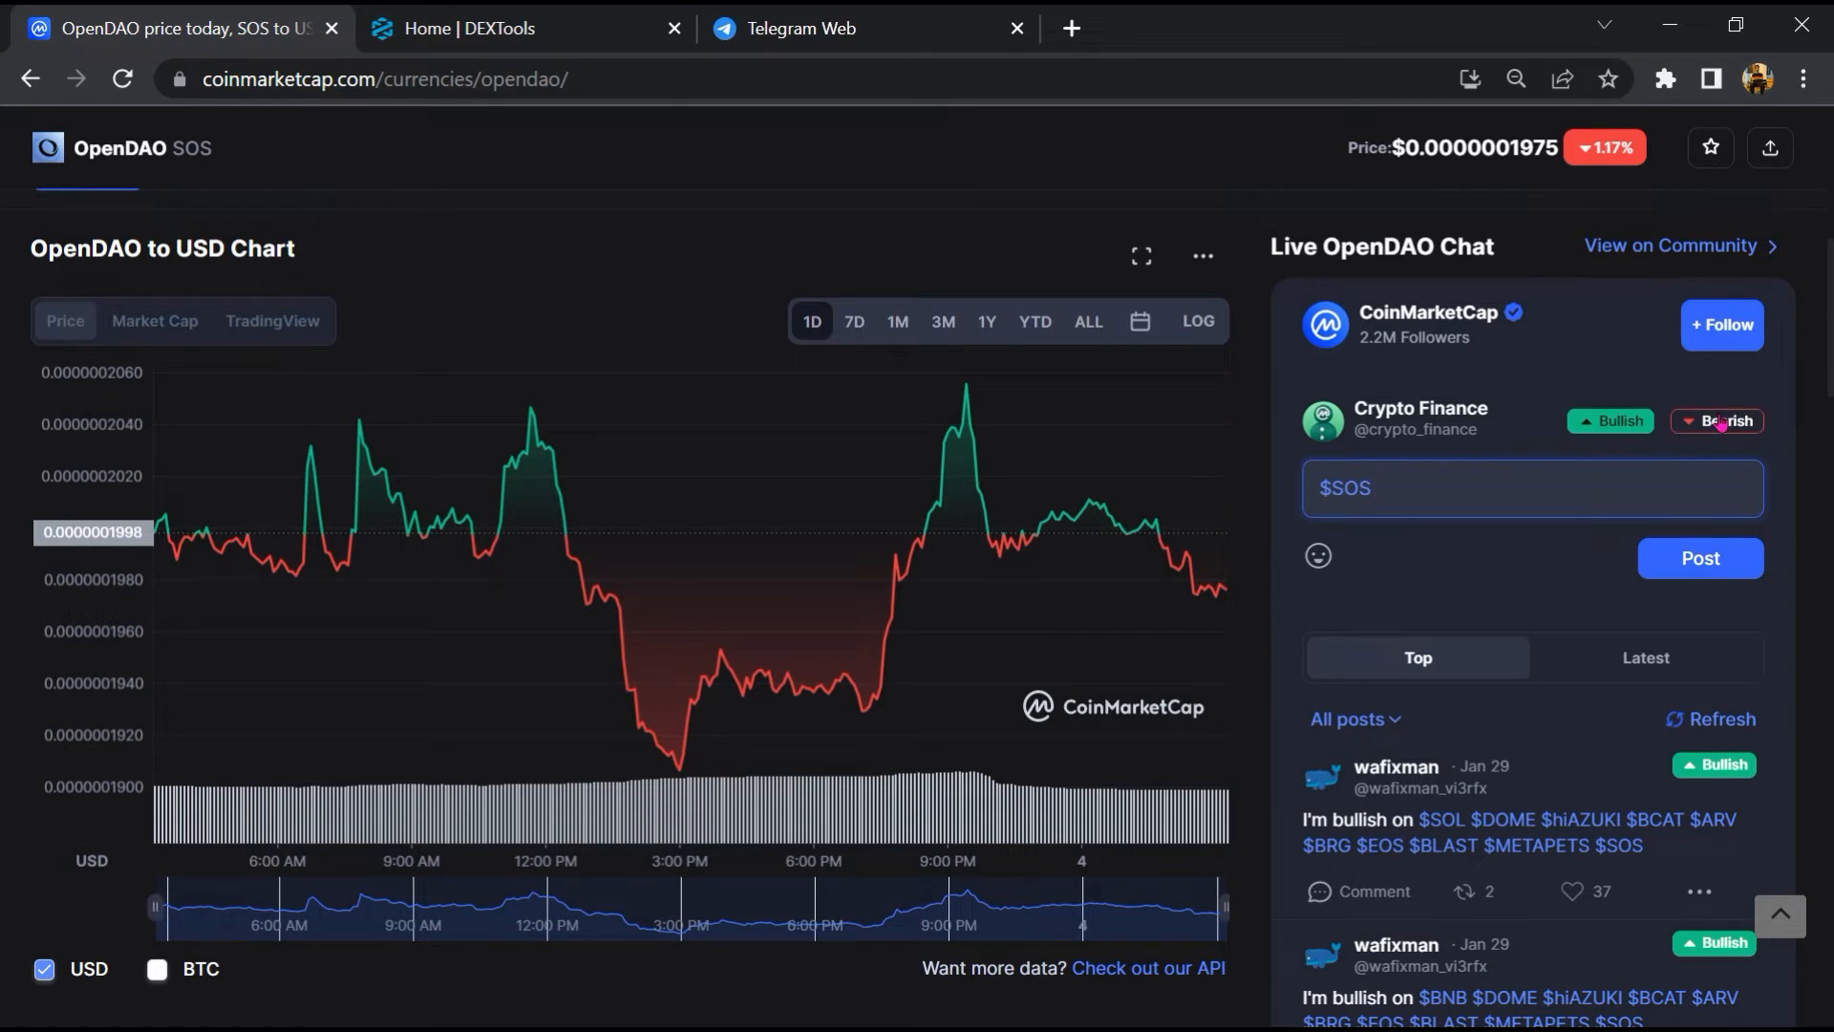
left_click(1715, 420)
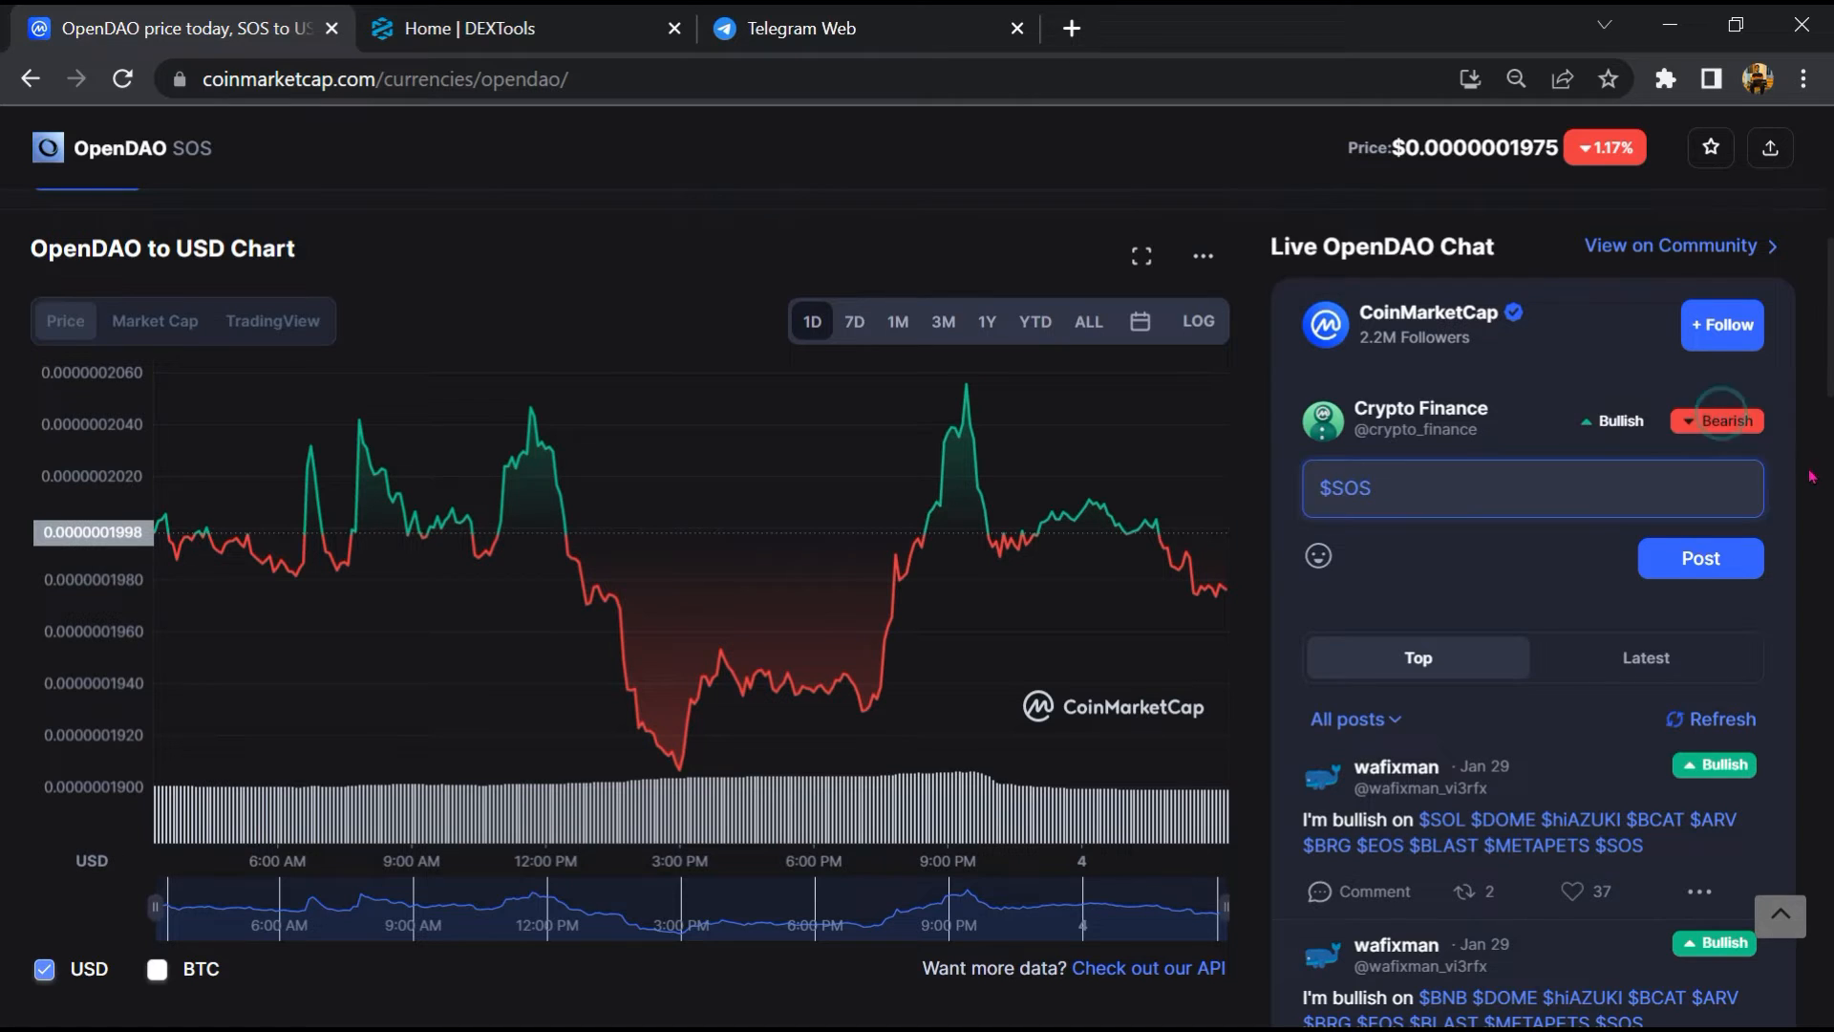
scroll("down", 3)
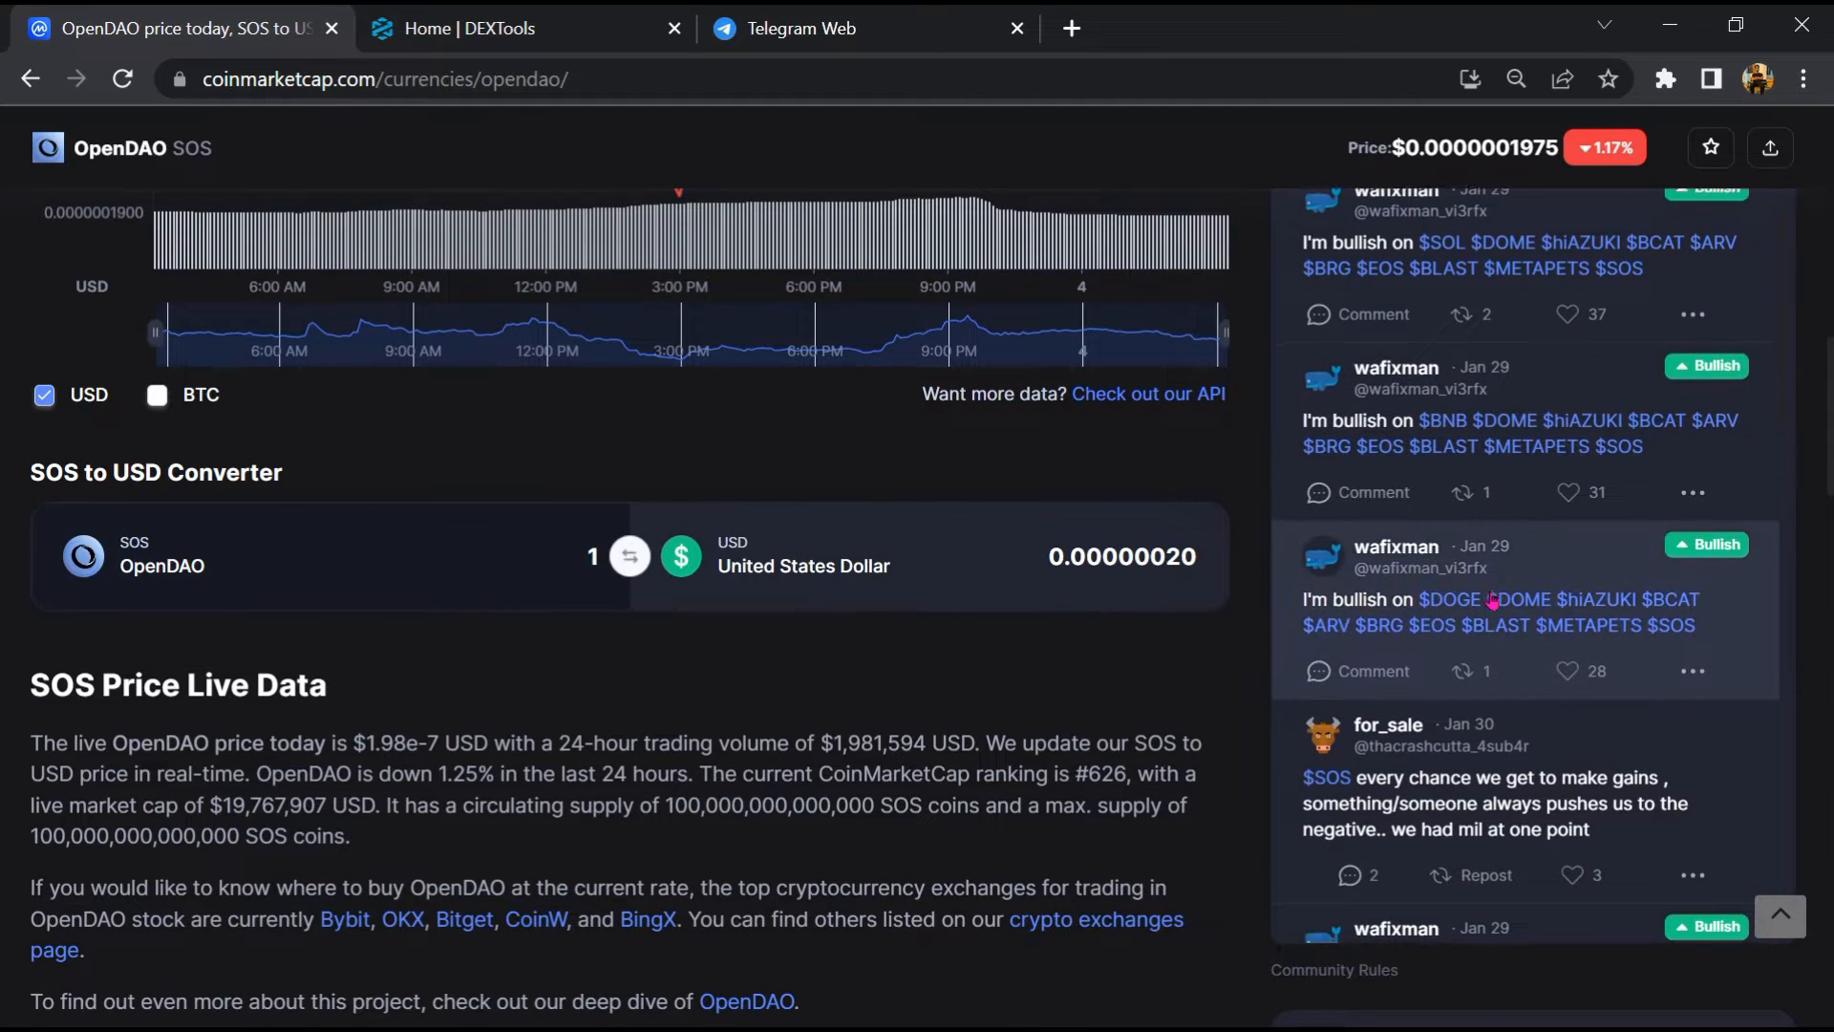
scroll("down", 3)
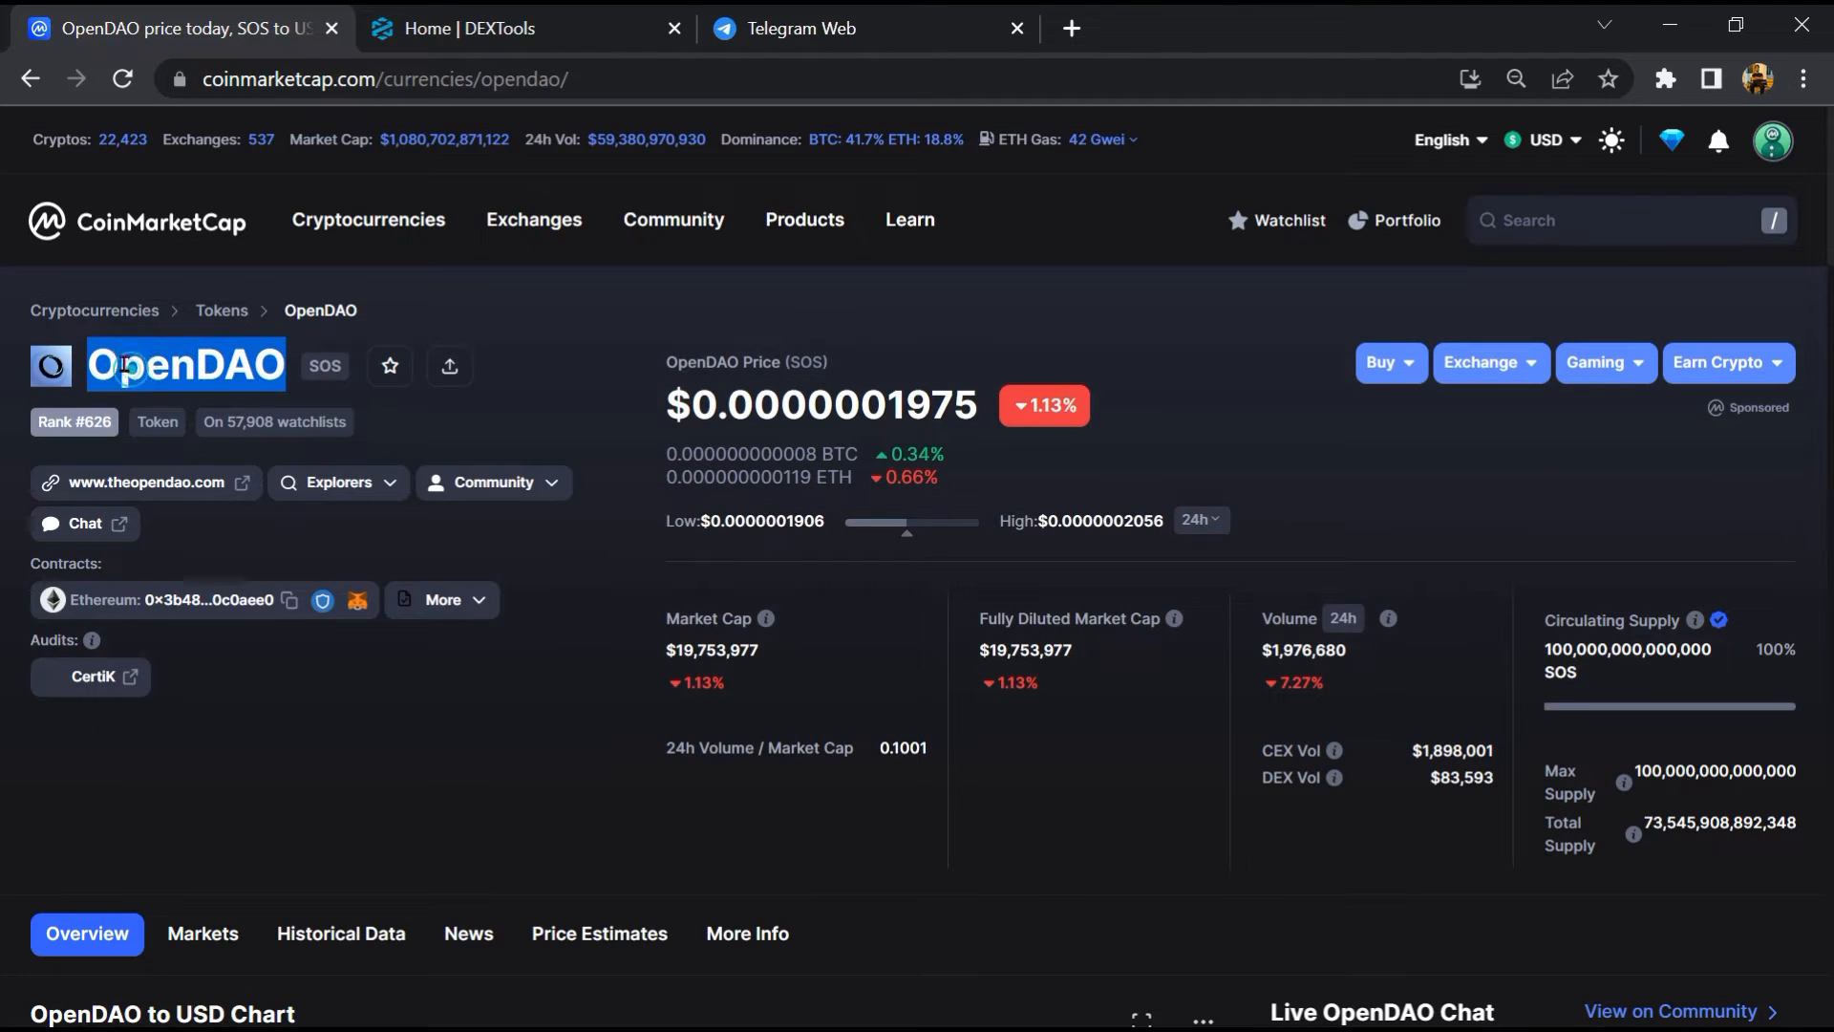
right_click(123, 365)
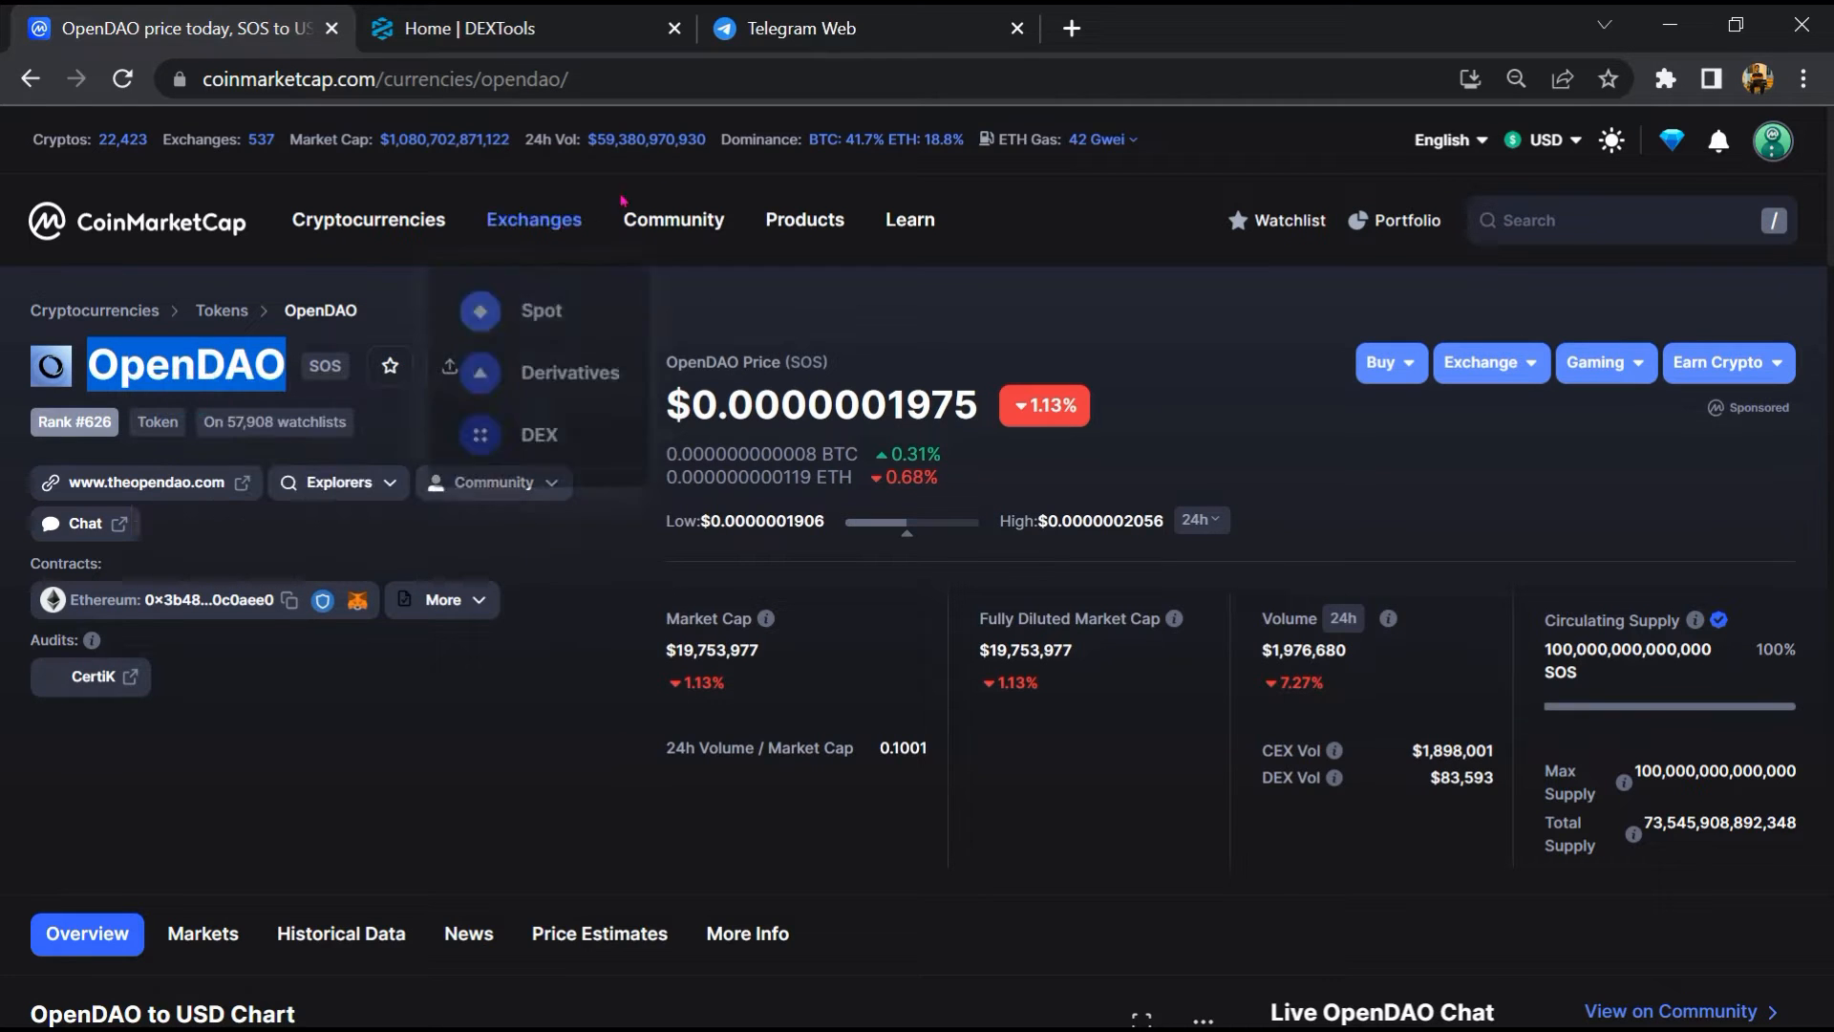
left_click(871, 28)
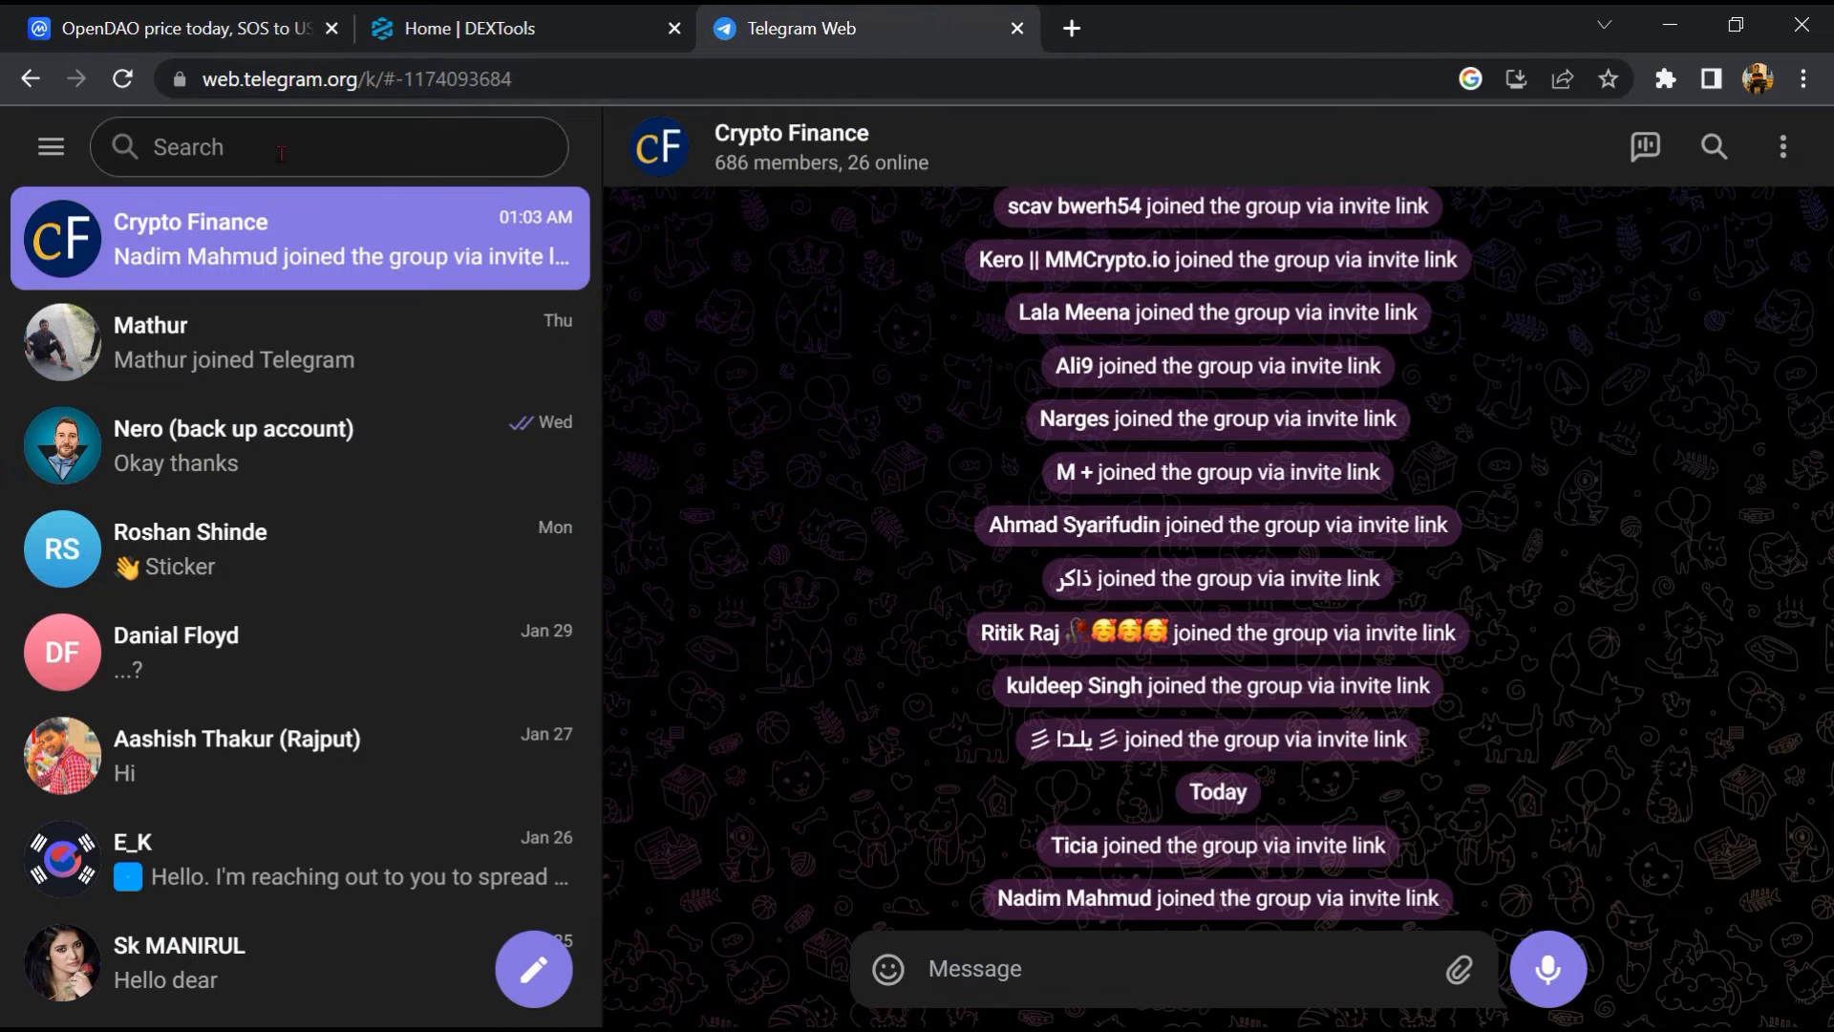
Step: Open The OpenDAO Official (English) Telegram group and review messages matching 'scam'
type("OpenDAO")
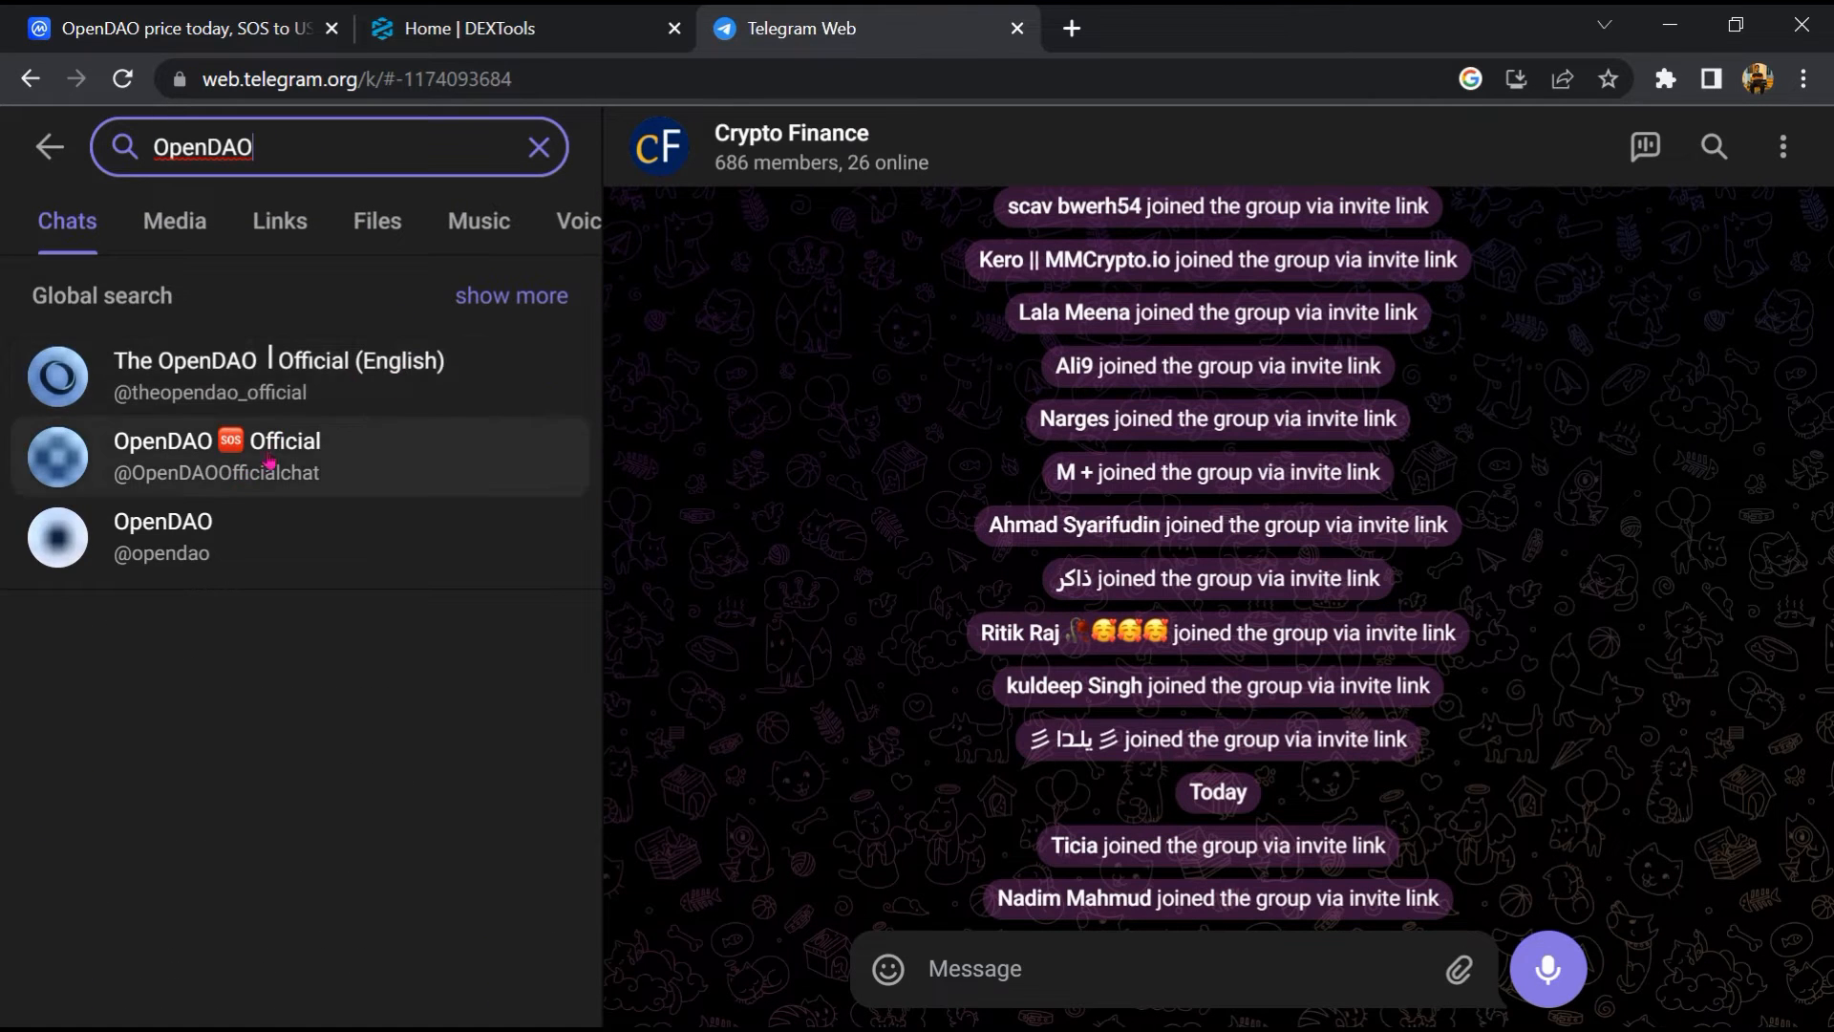
left_click(278, 375)
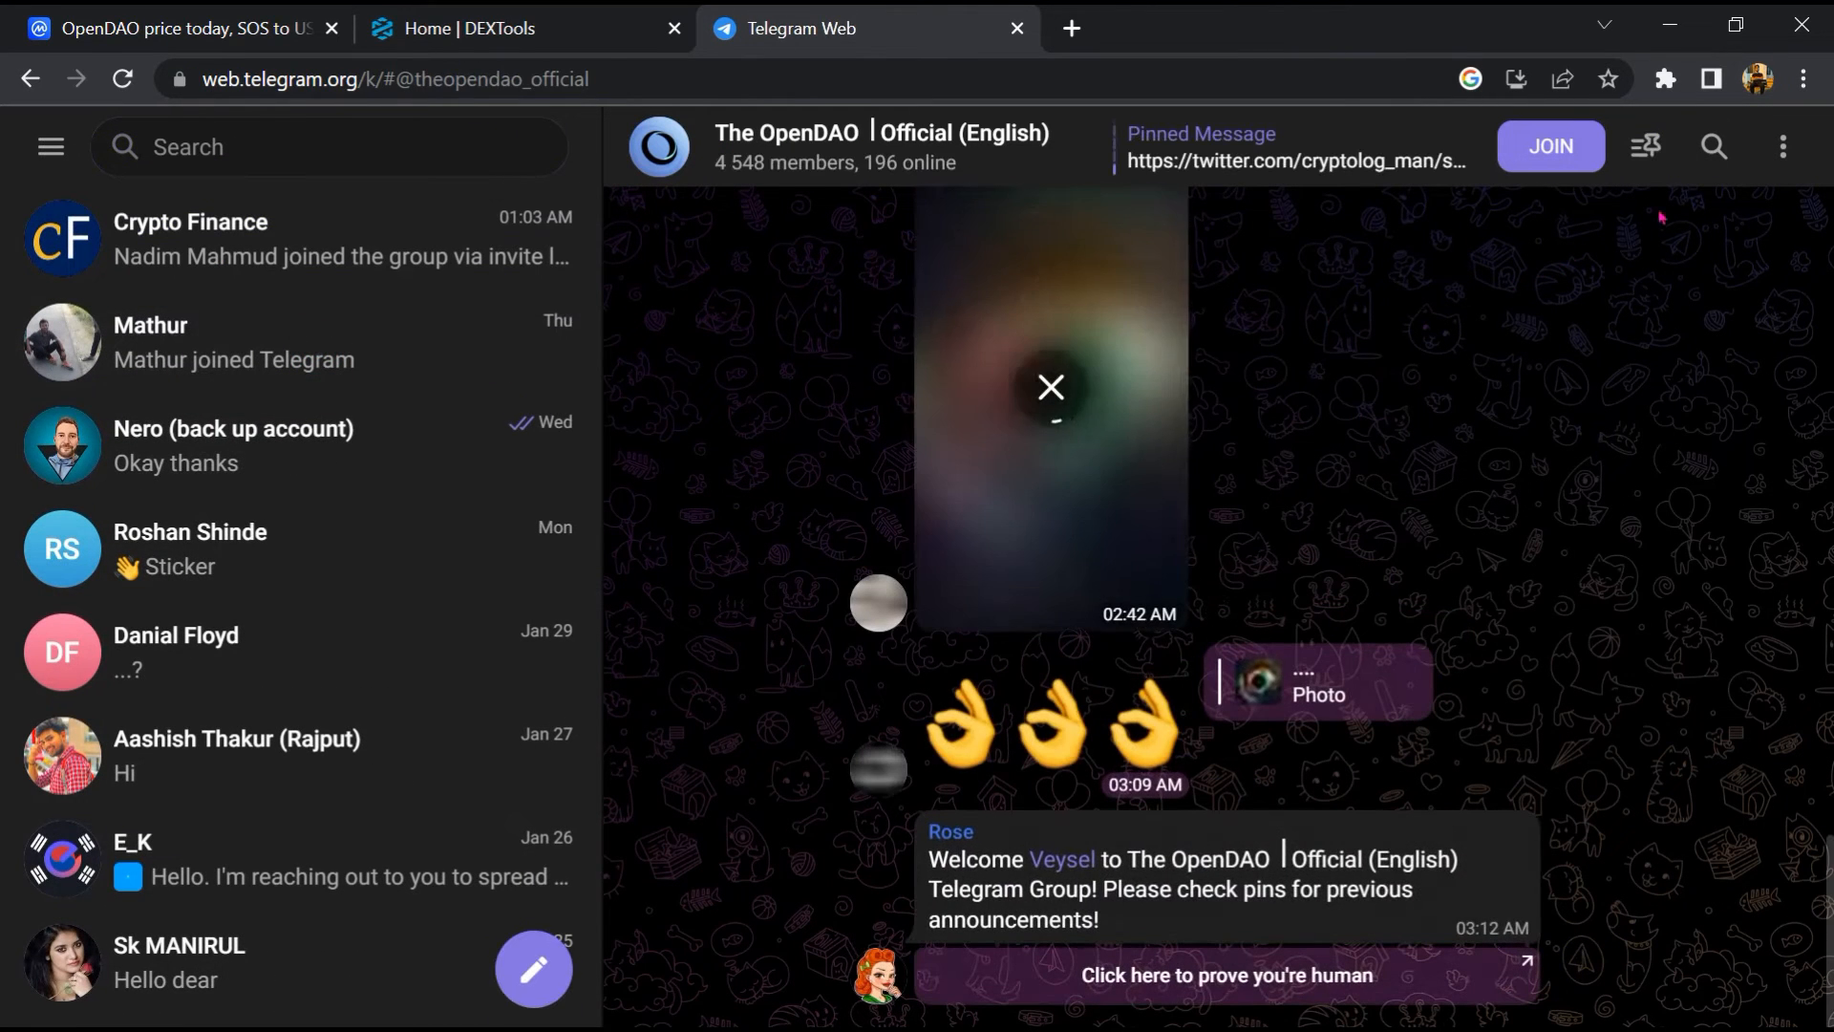
left_click(1710, 146)
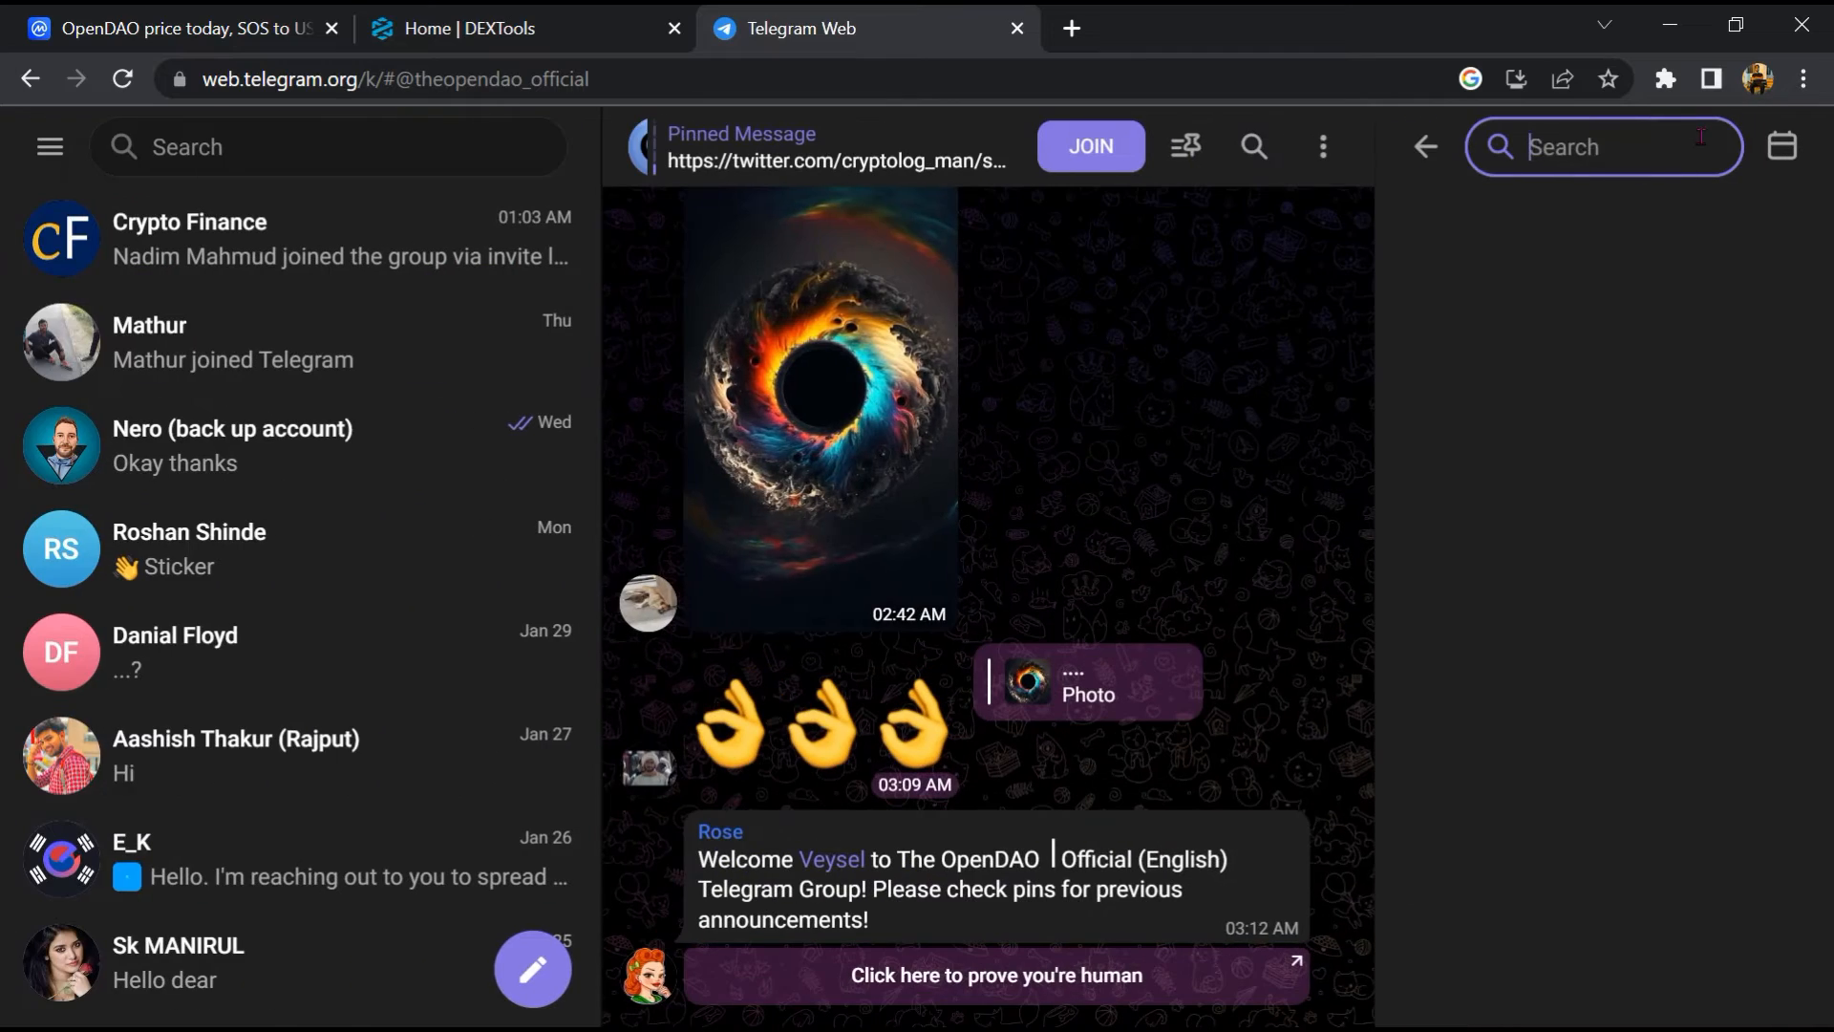
type("scam")
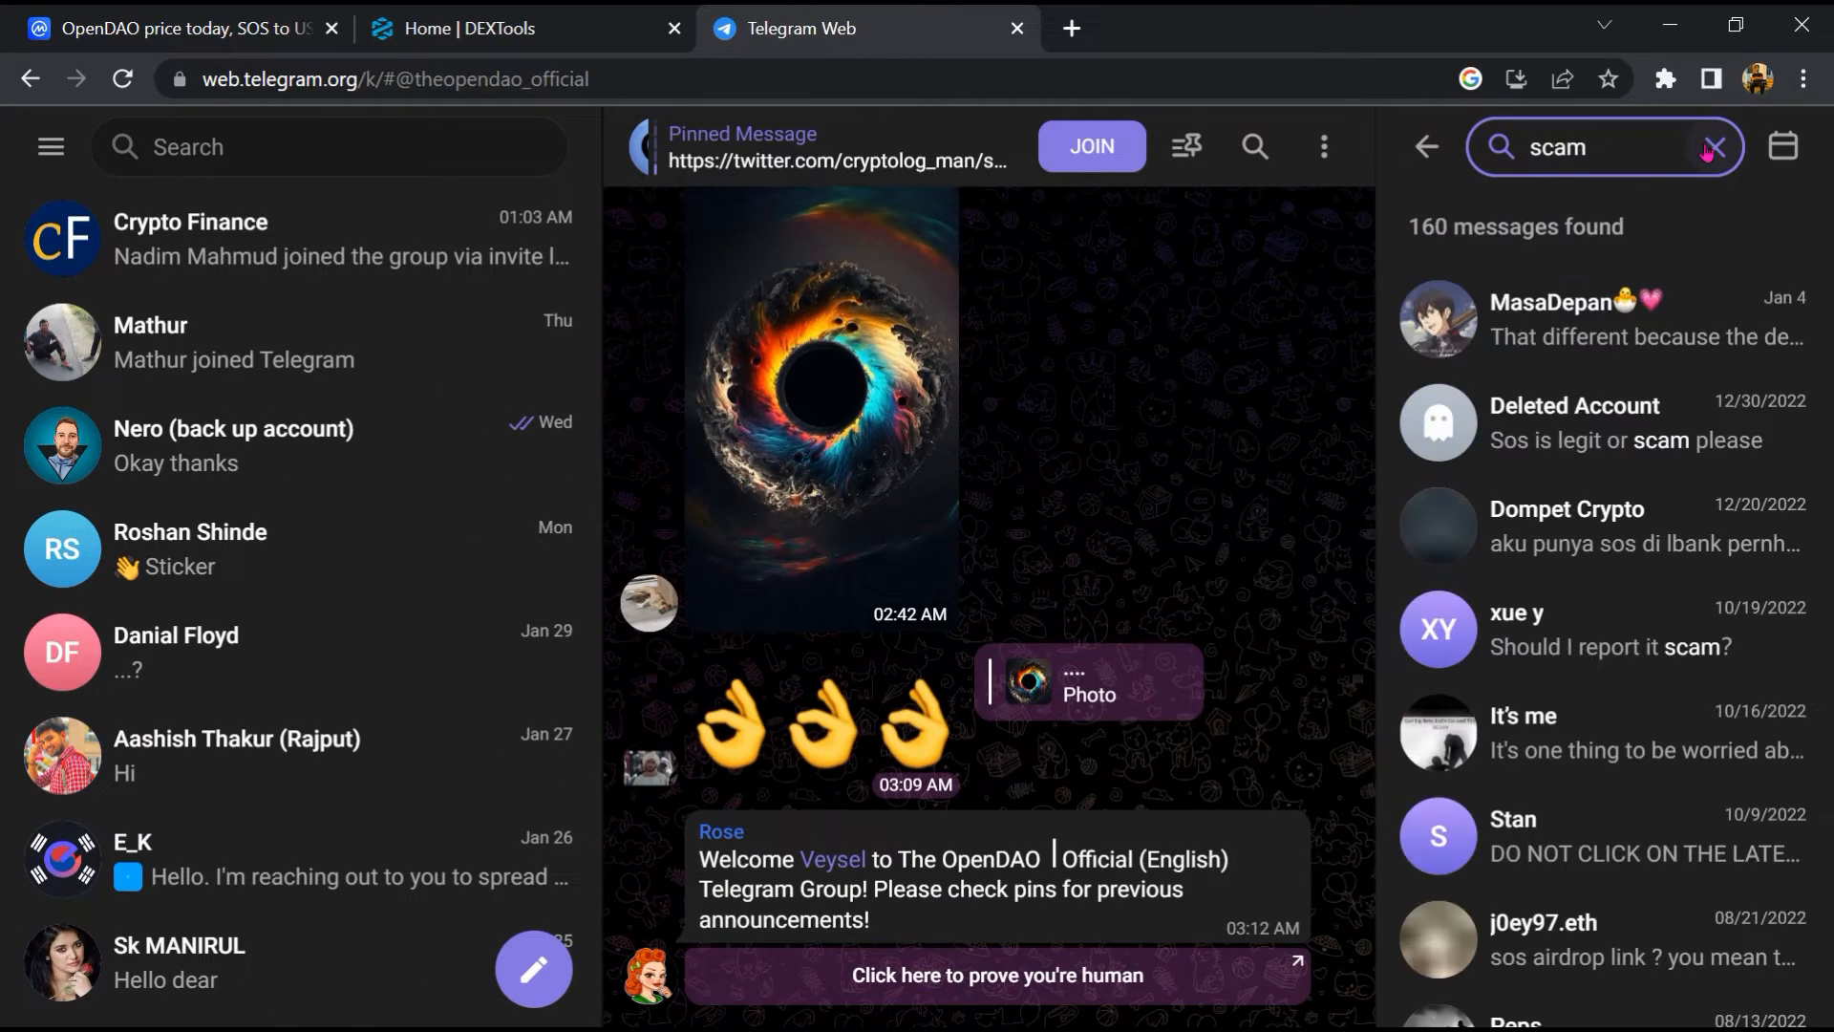
left_click(1603, 525)
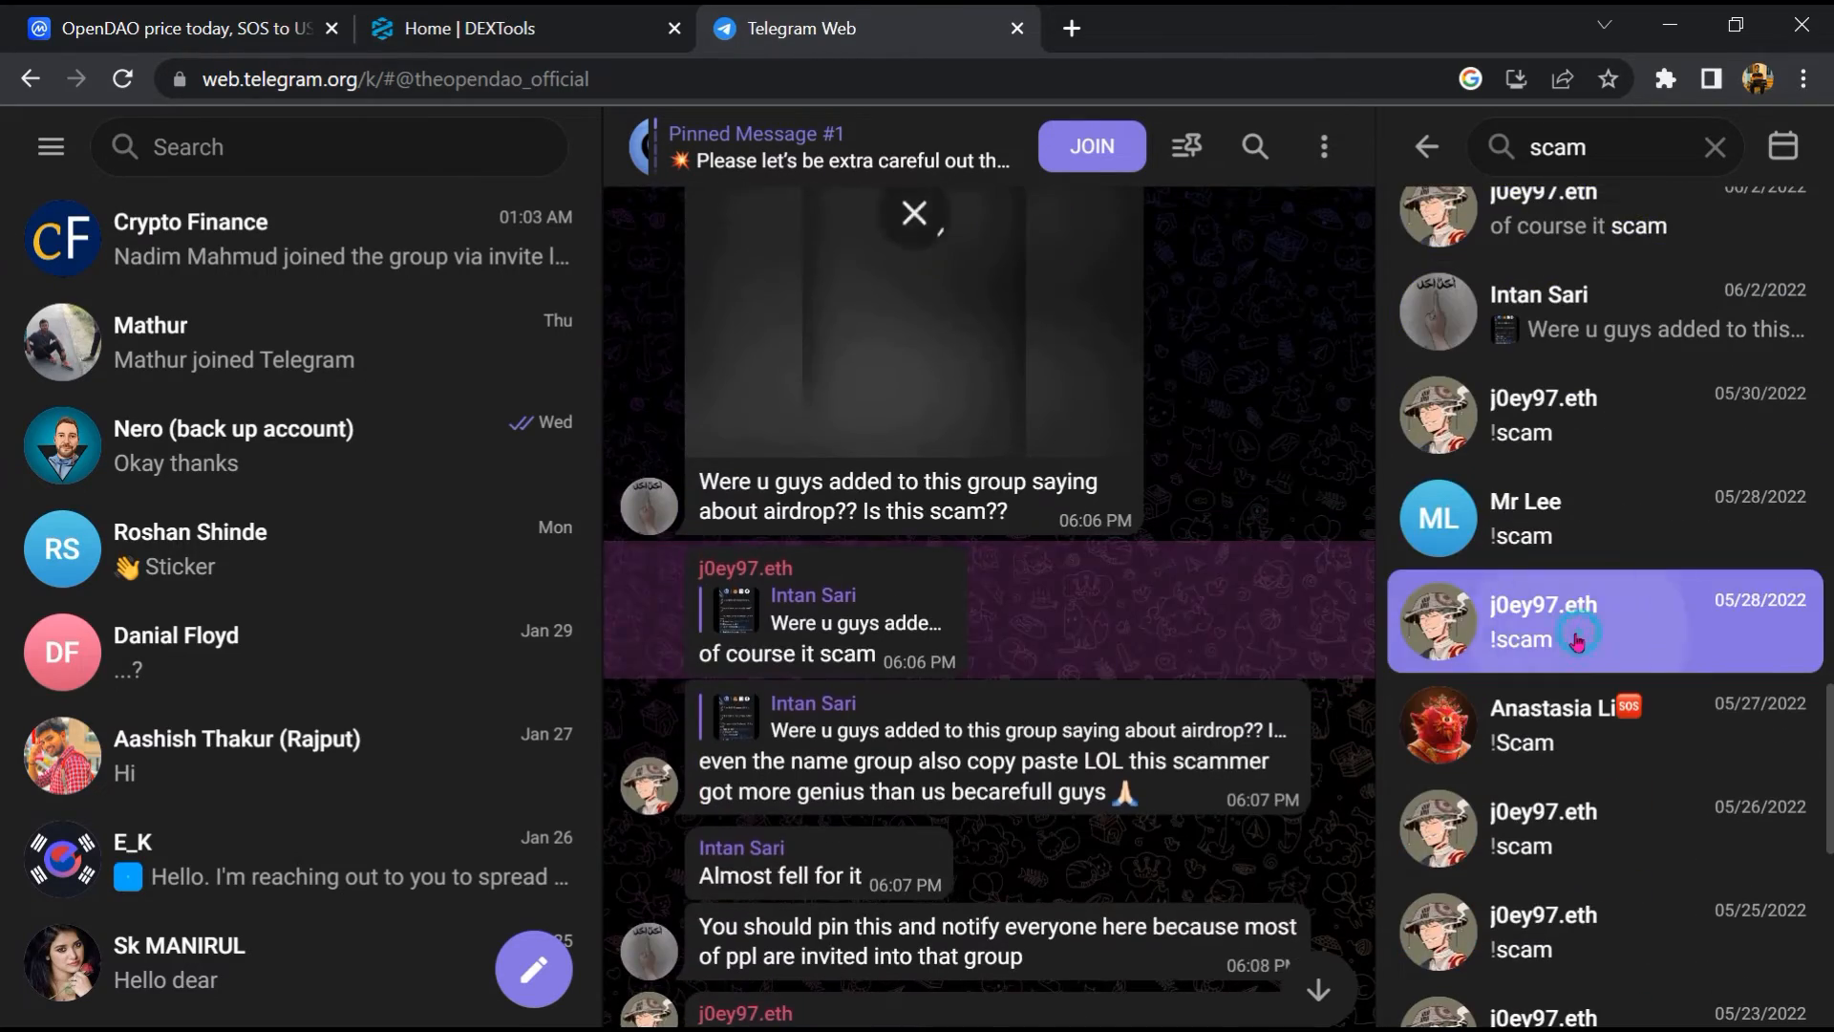
left_click(1603, 629)
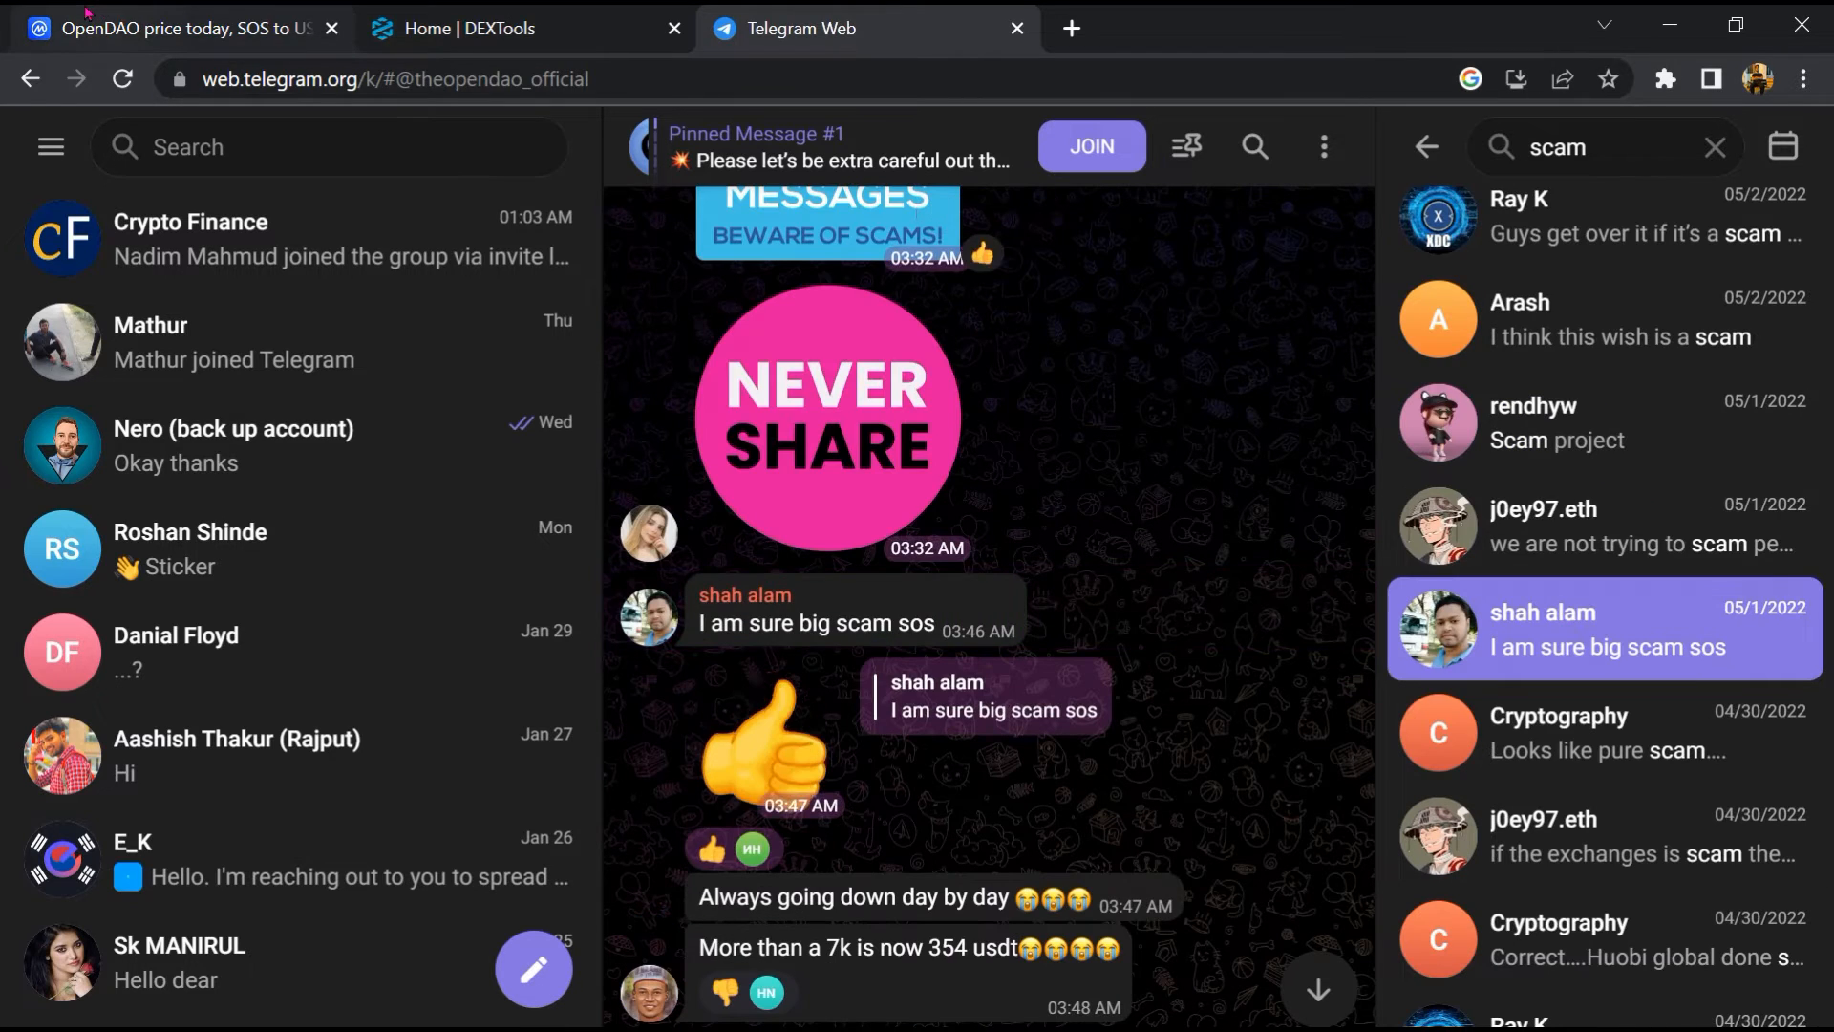
Step: Copy OpenDAO's Ethereum contract address from CoinMarketCap
left_click(175, 28)
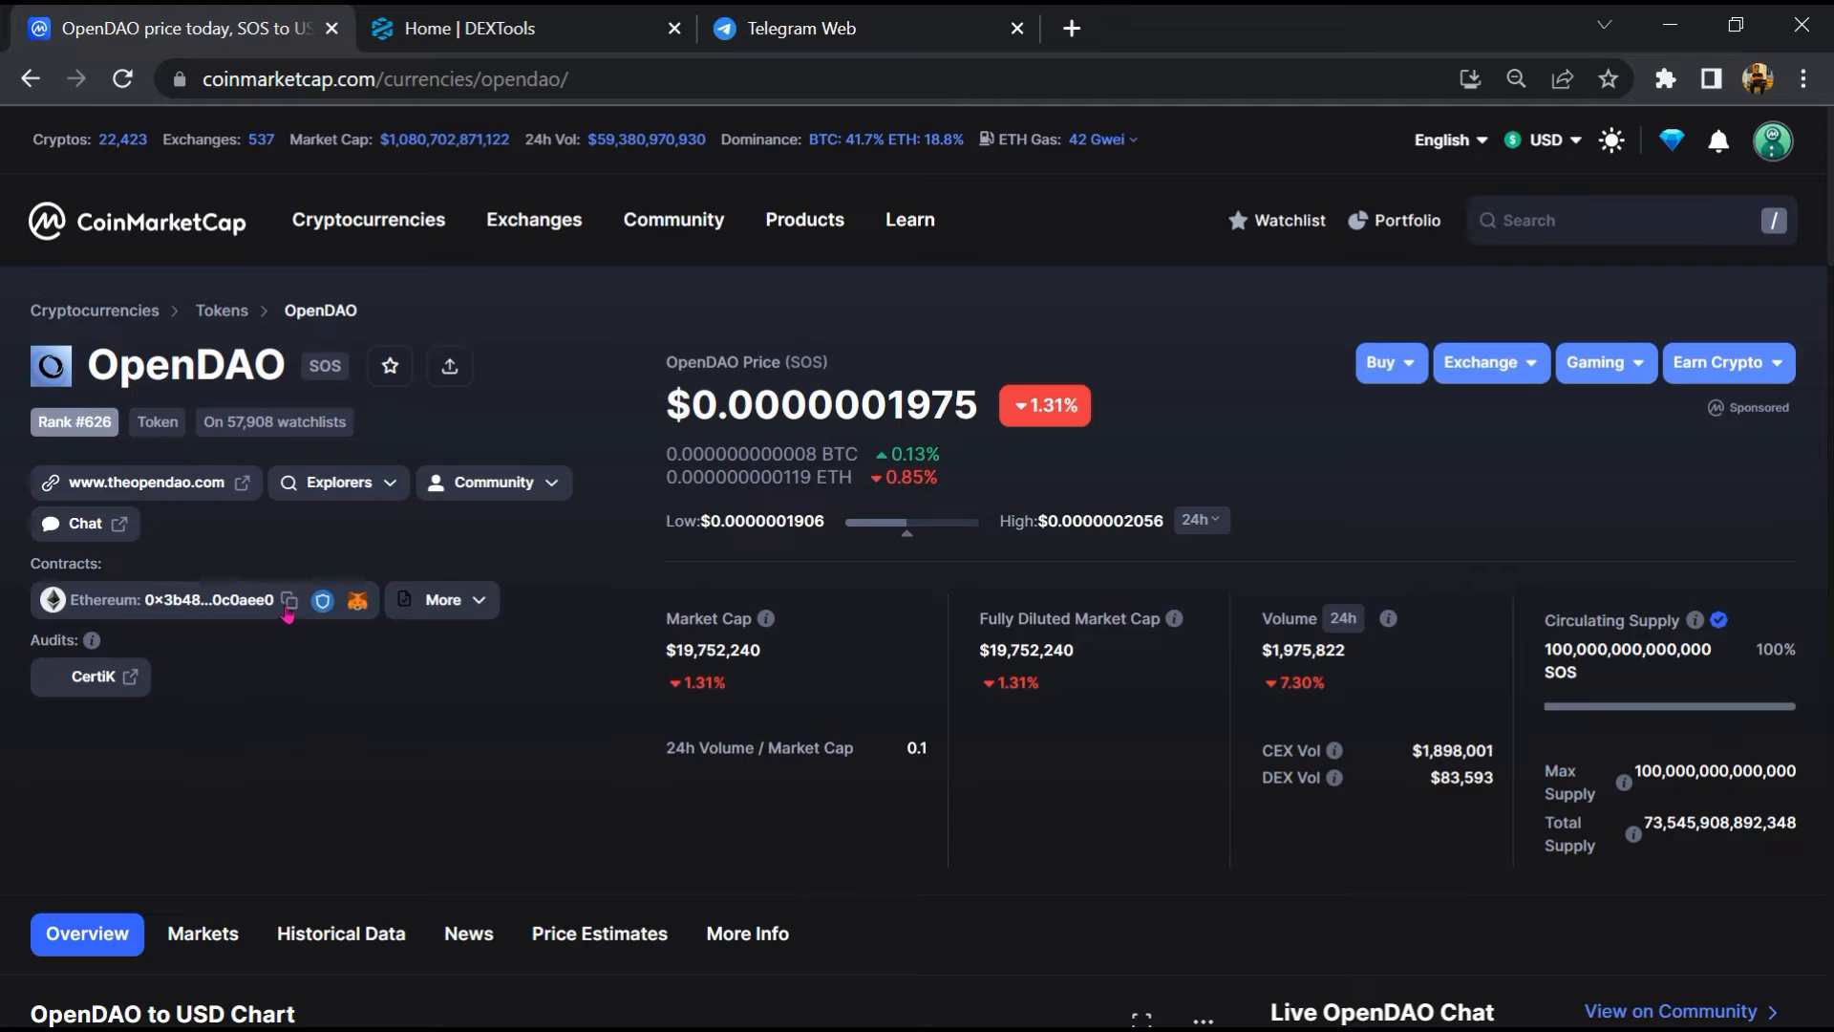
left_click(288, 599)
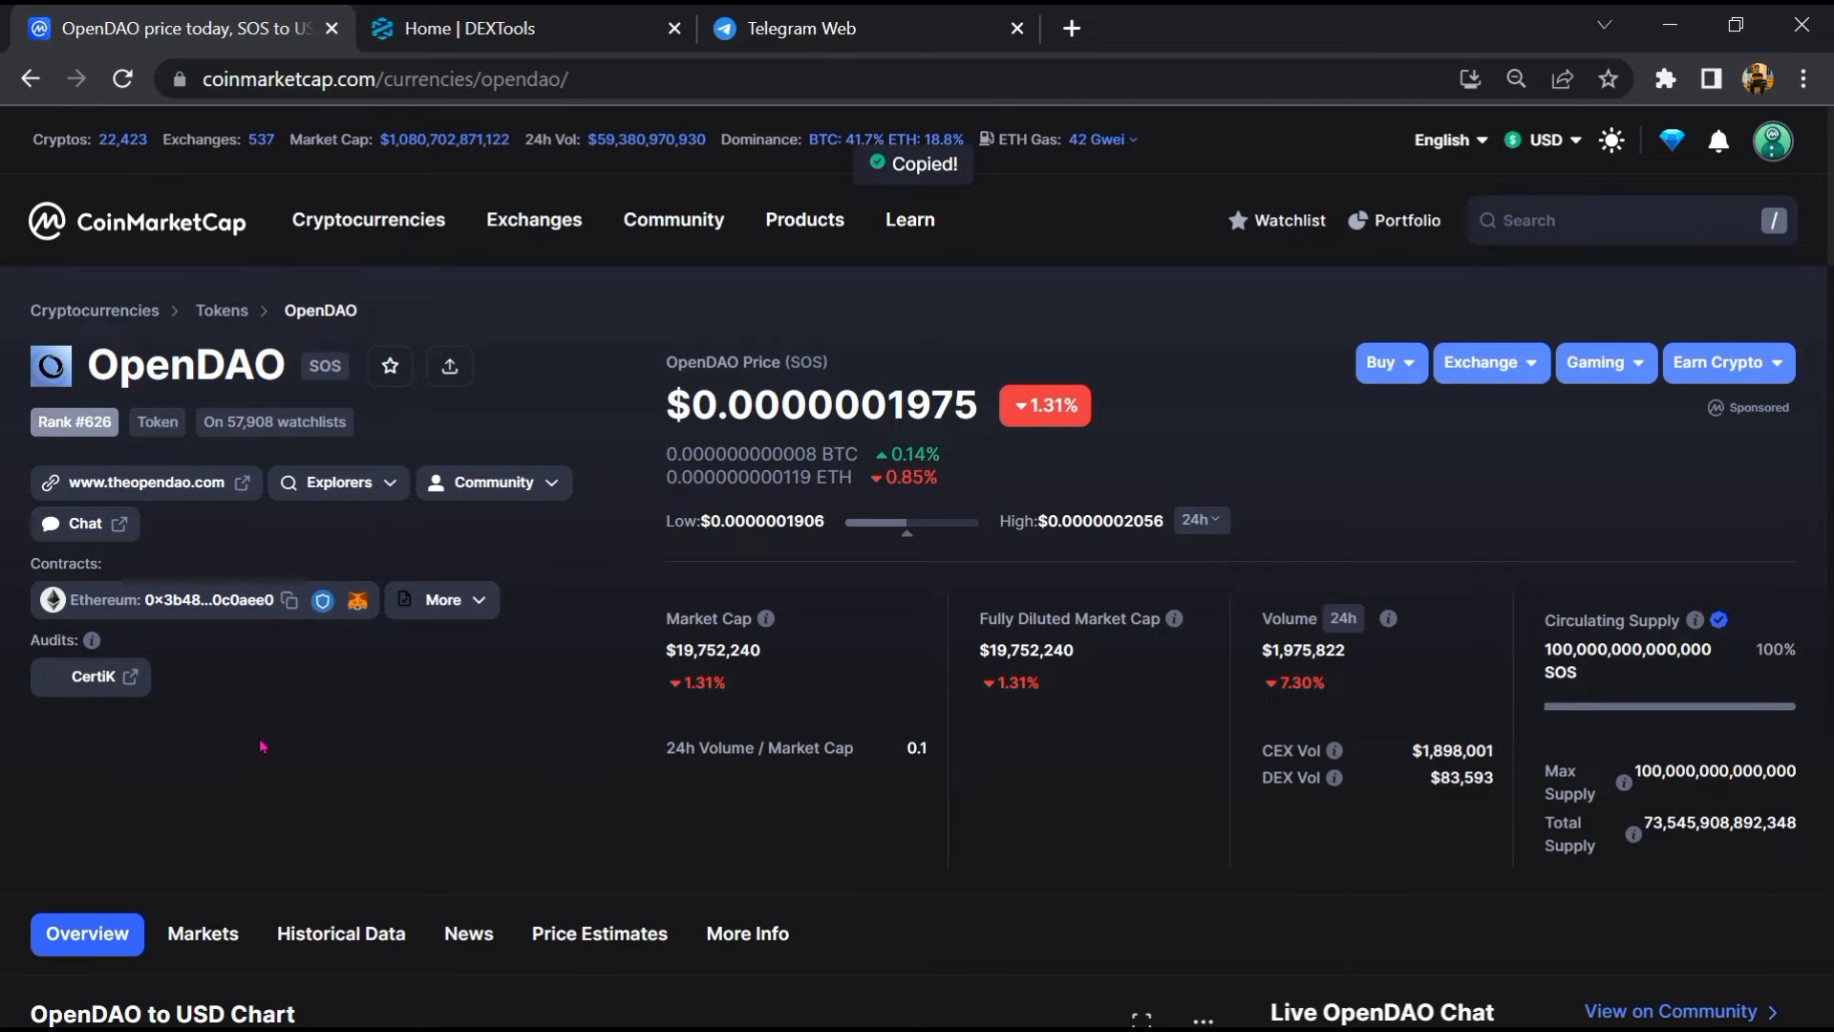
mouse_move(403, 298)
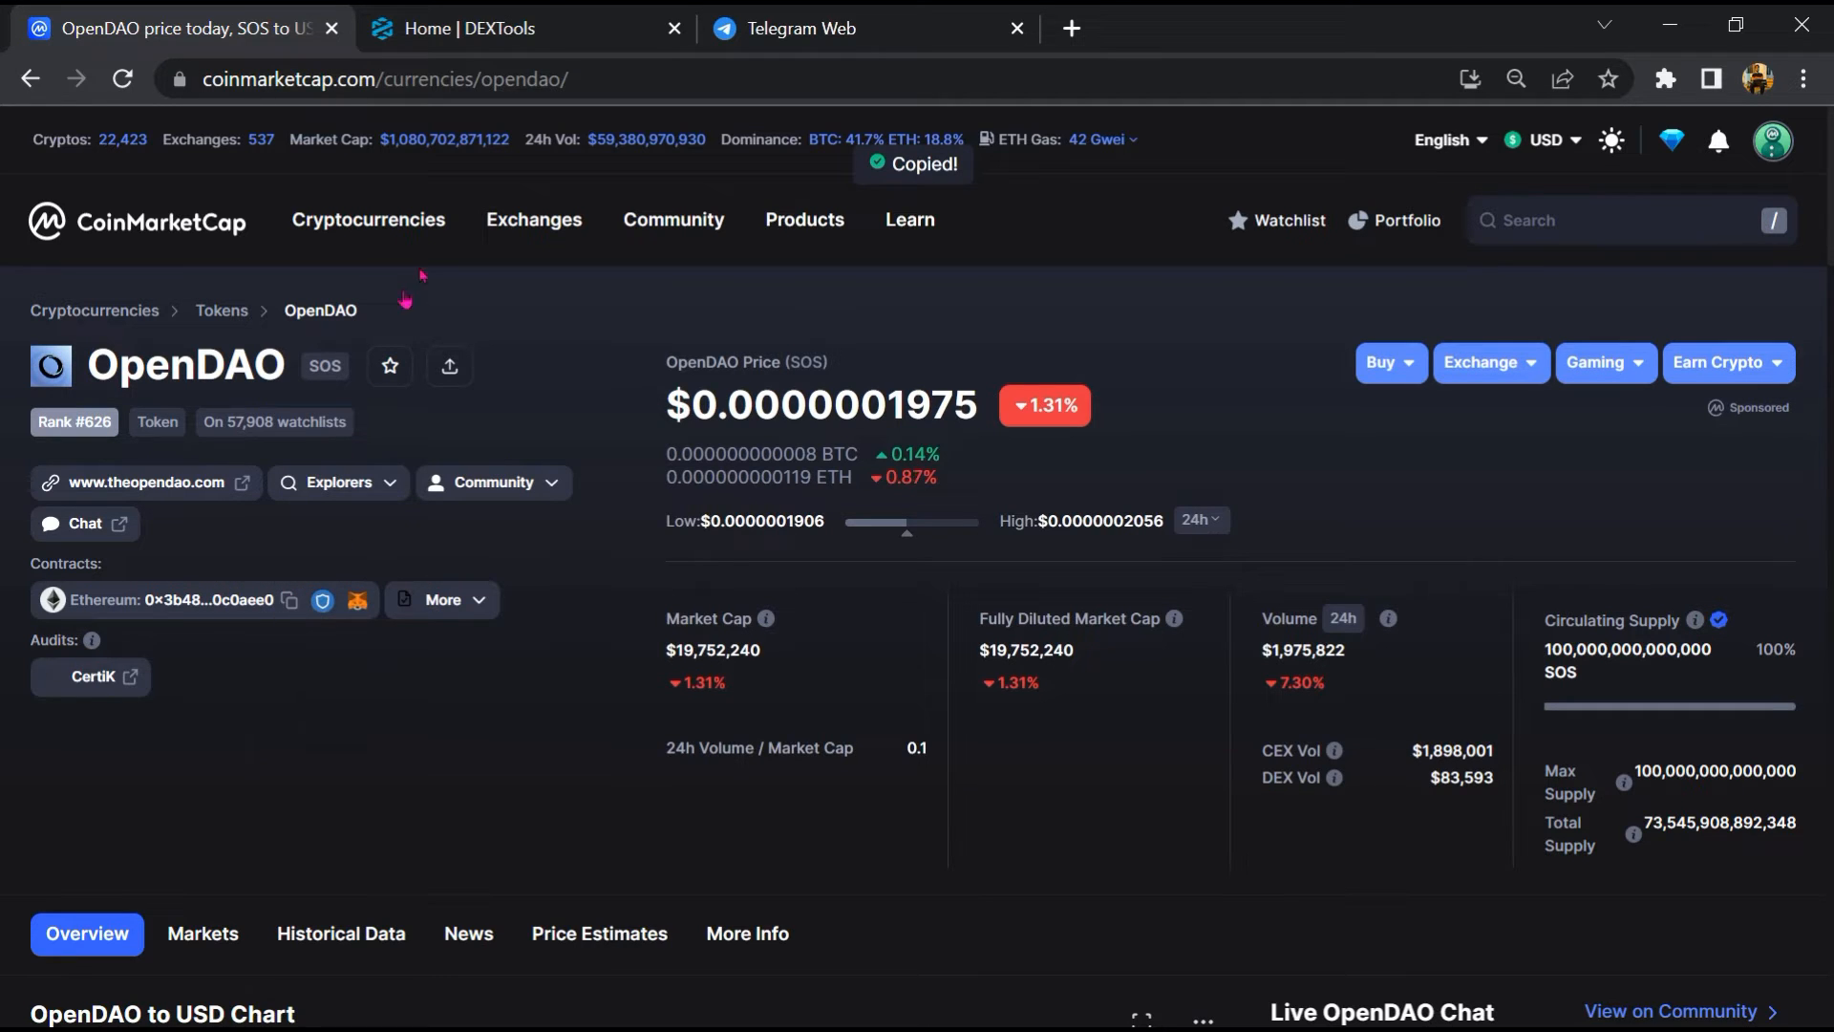
left_click(515, 28)
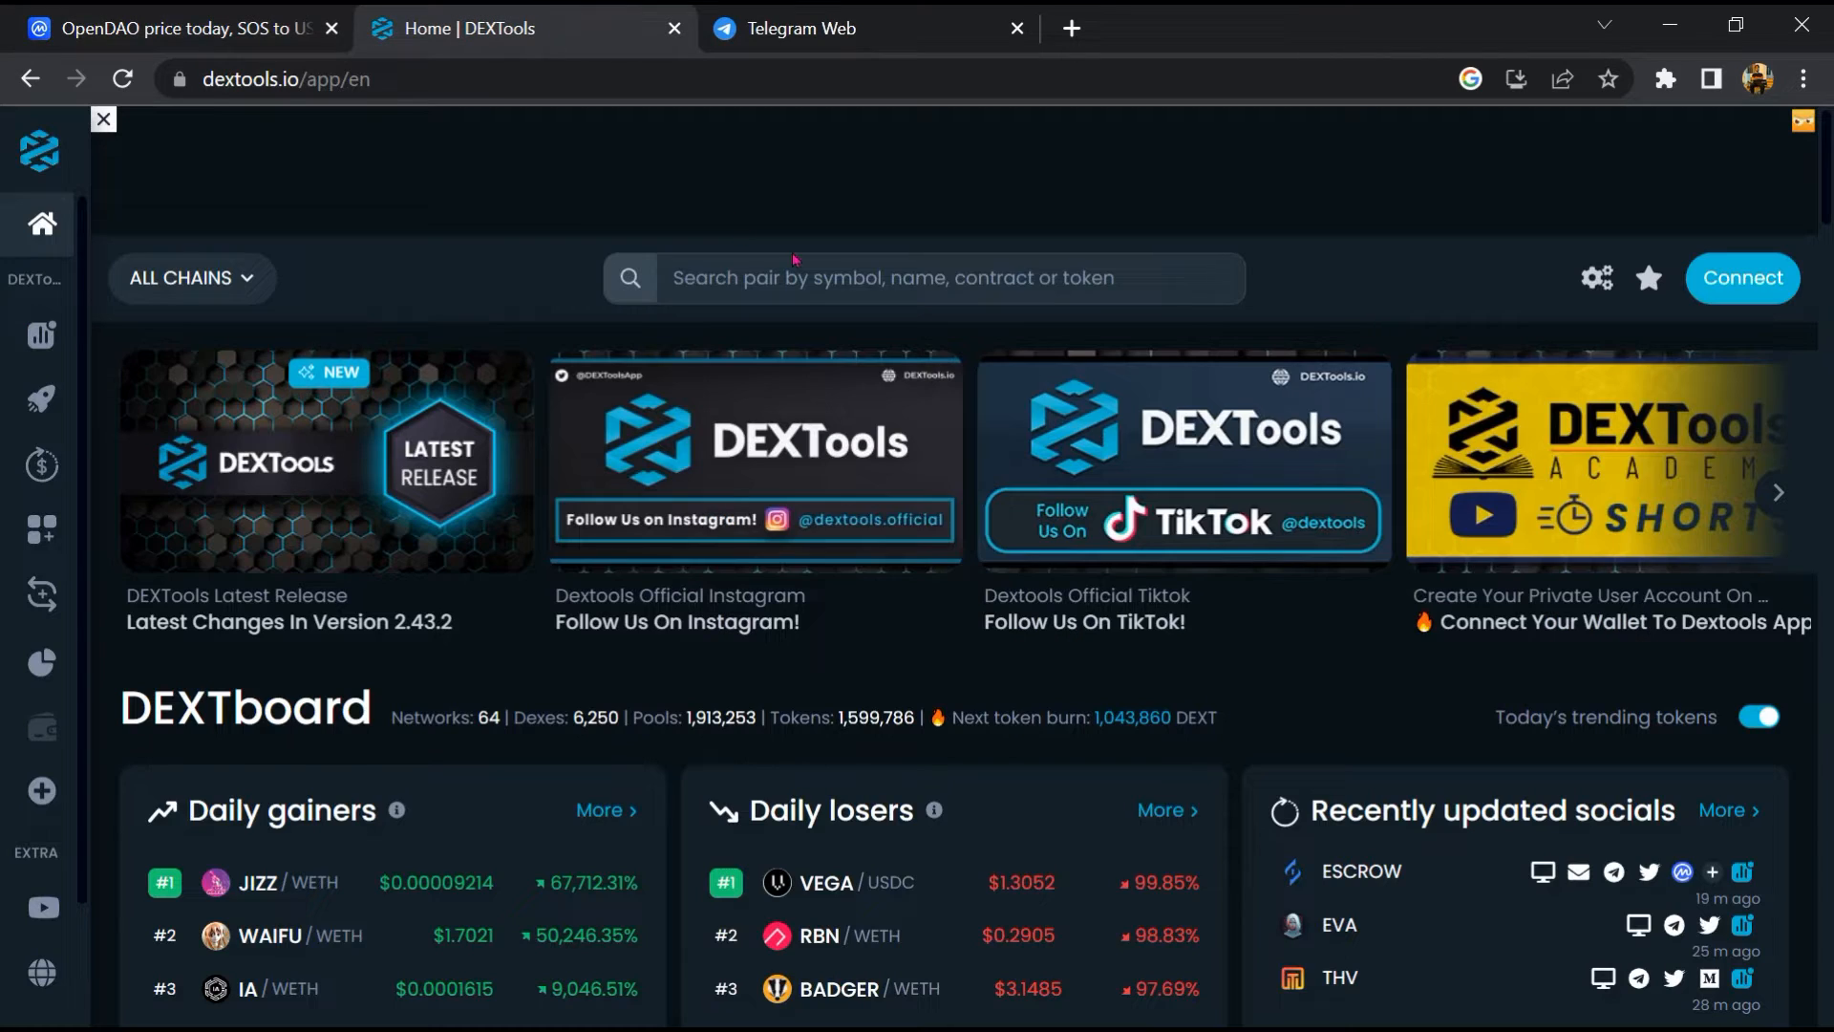
Step: Paste the SOS contract address into DEXTools search and open the SOS/WETH pair
left_click(924, 277)
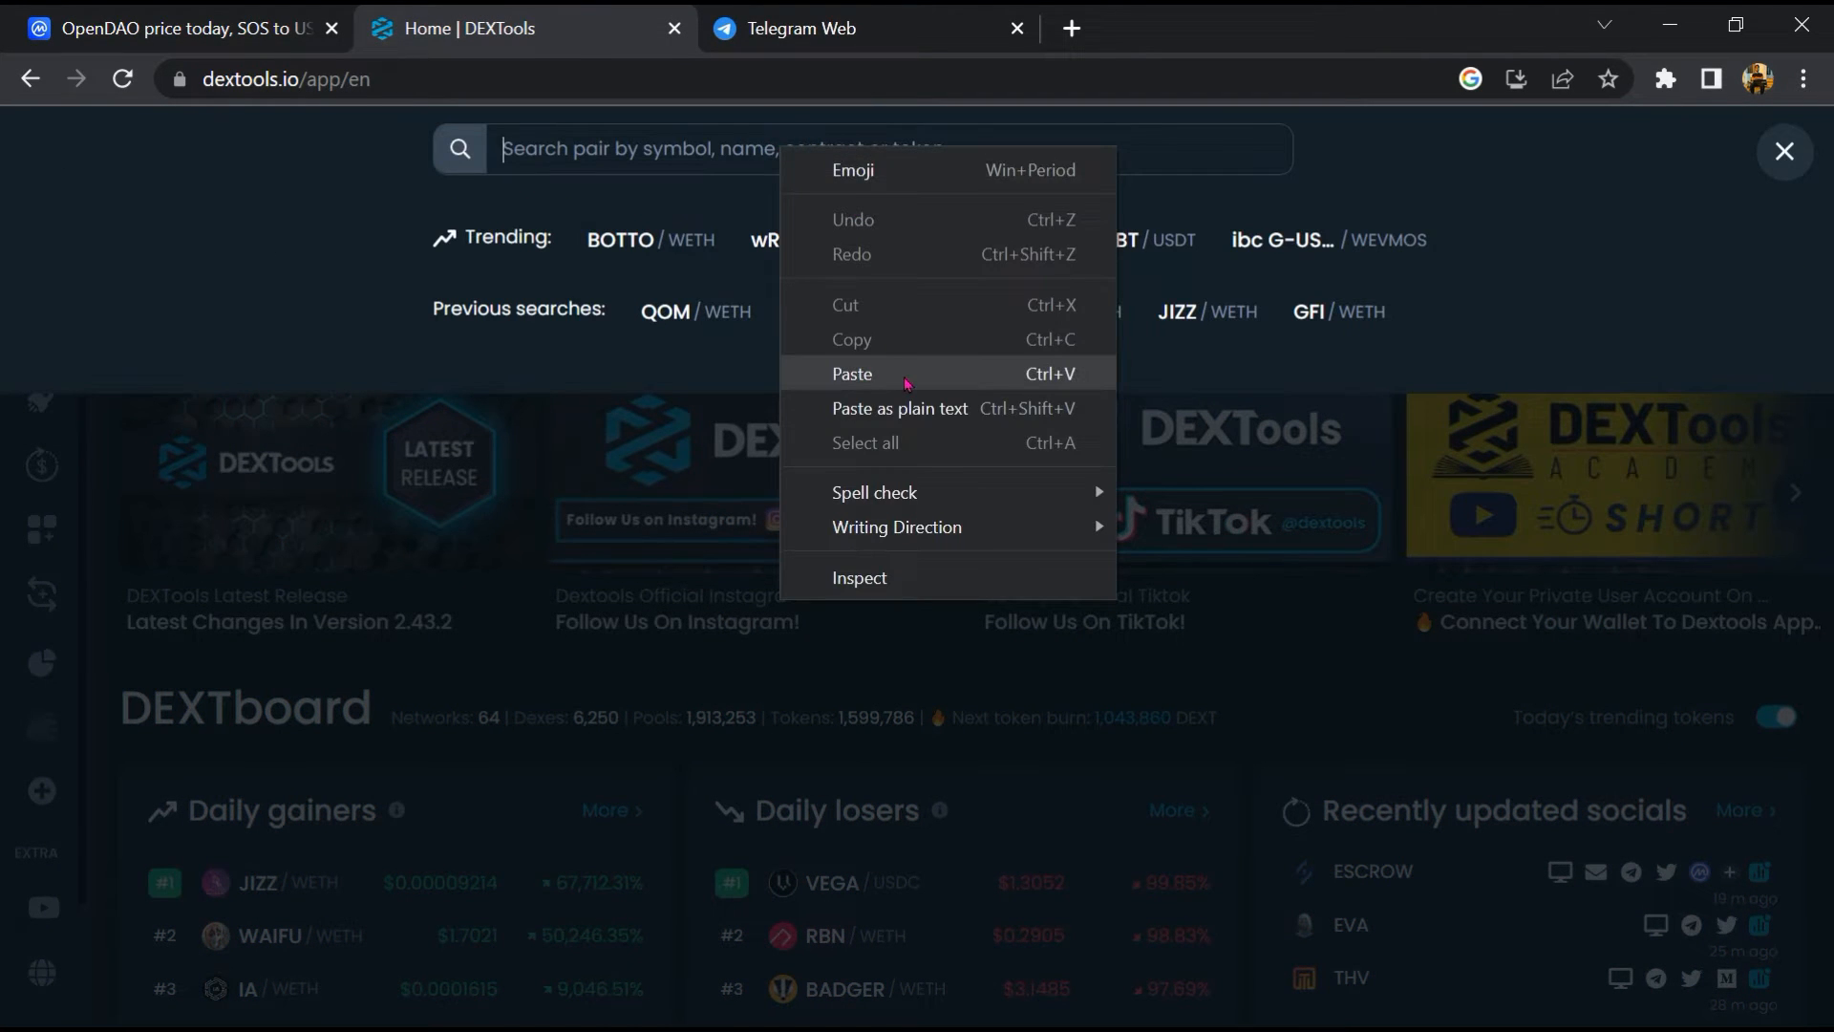
left_click(852, 374)
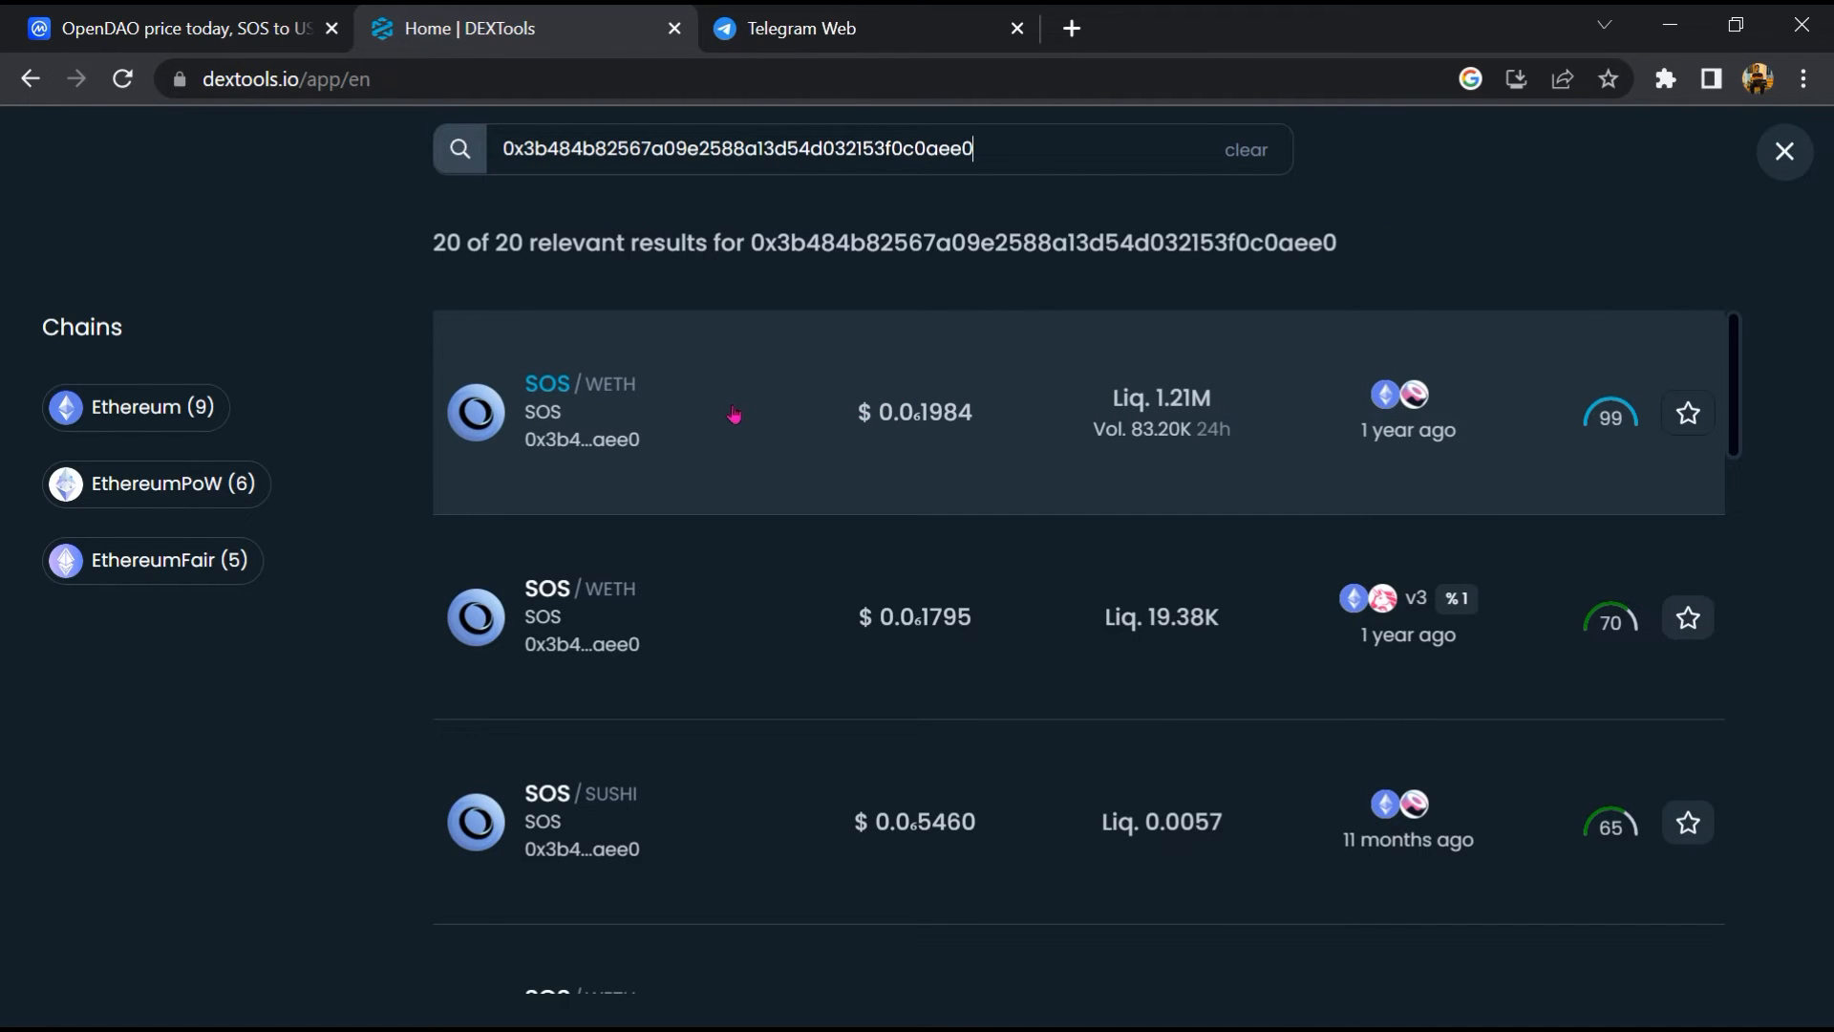
left_click(579, 412)
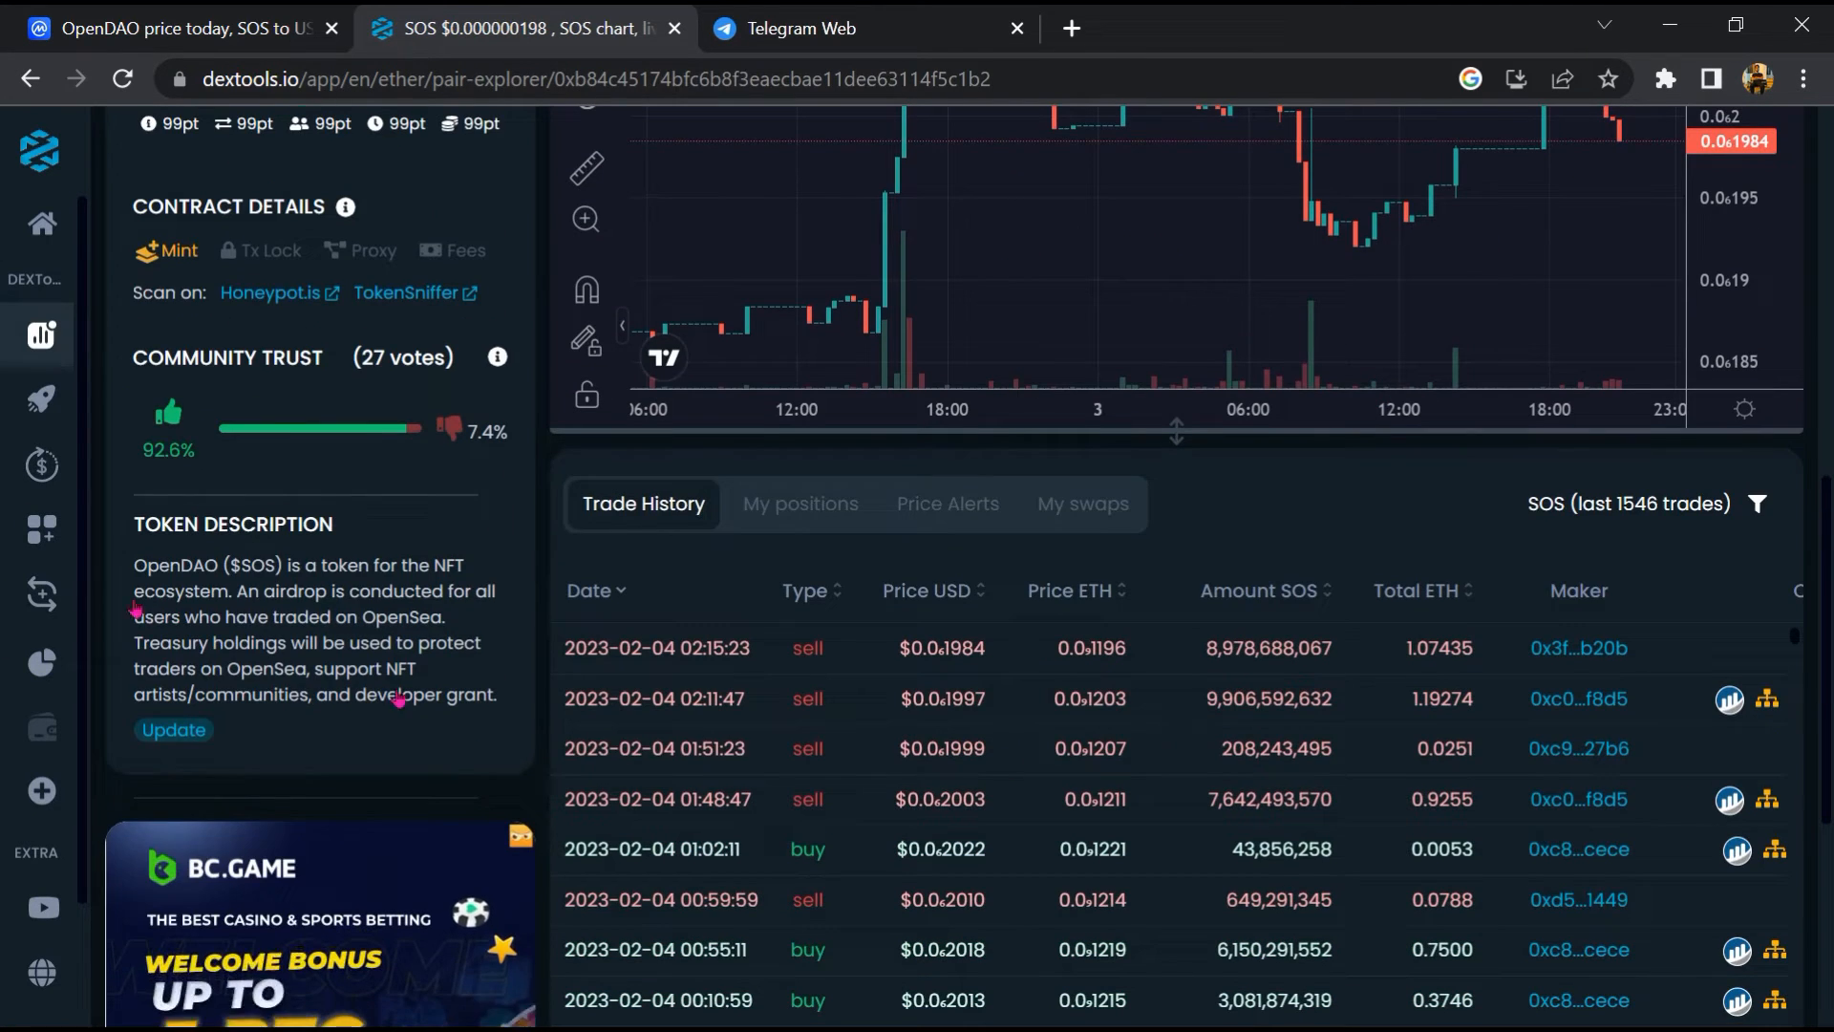
Step: Page through the SOS/WETH pair's older trade history
double_click(227, 356)
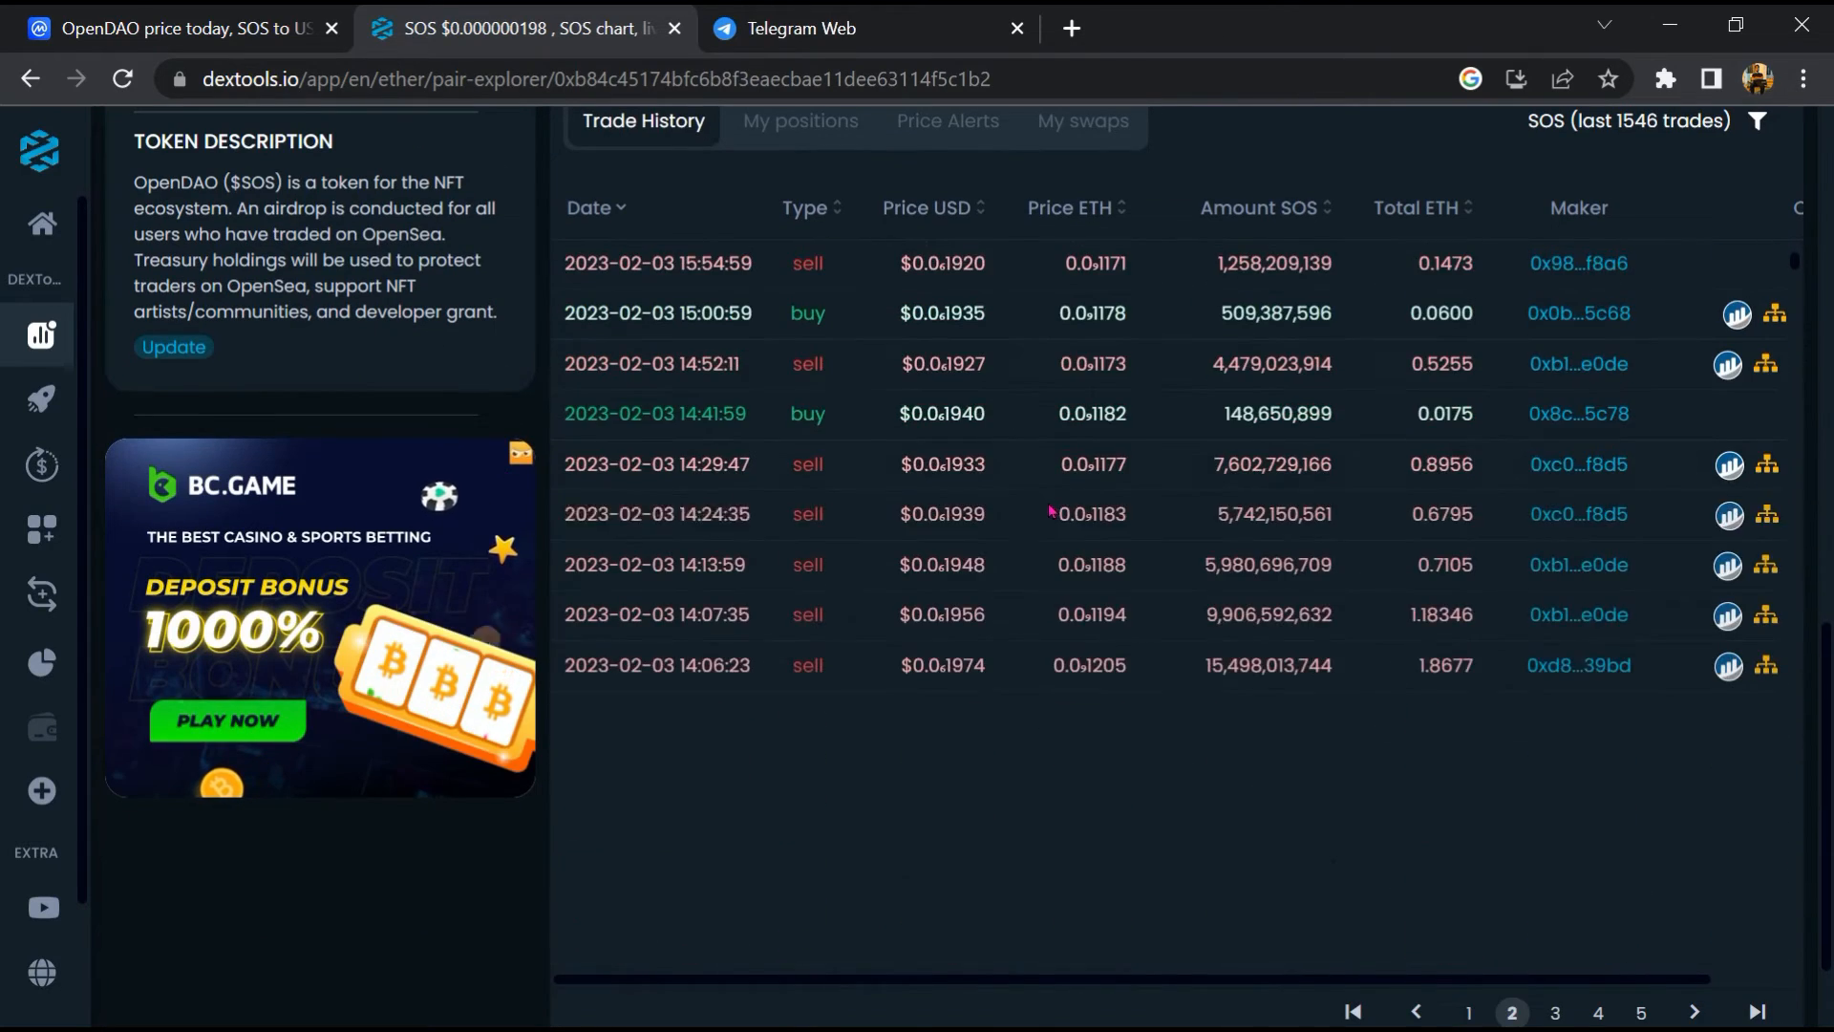
left_click(1554, 1011)
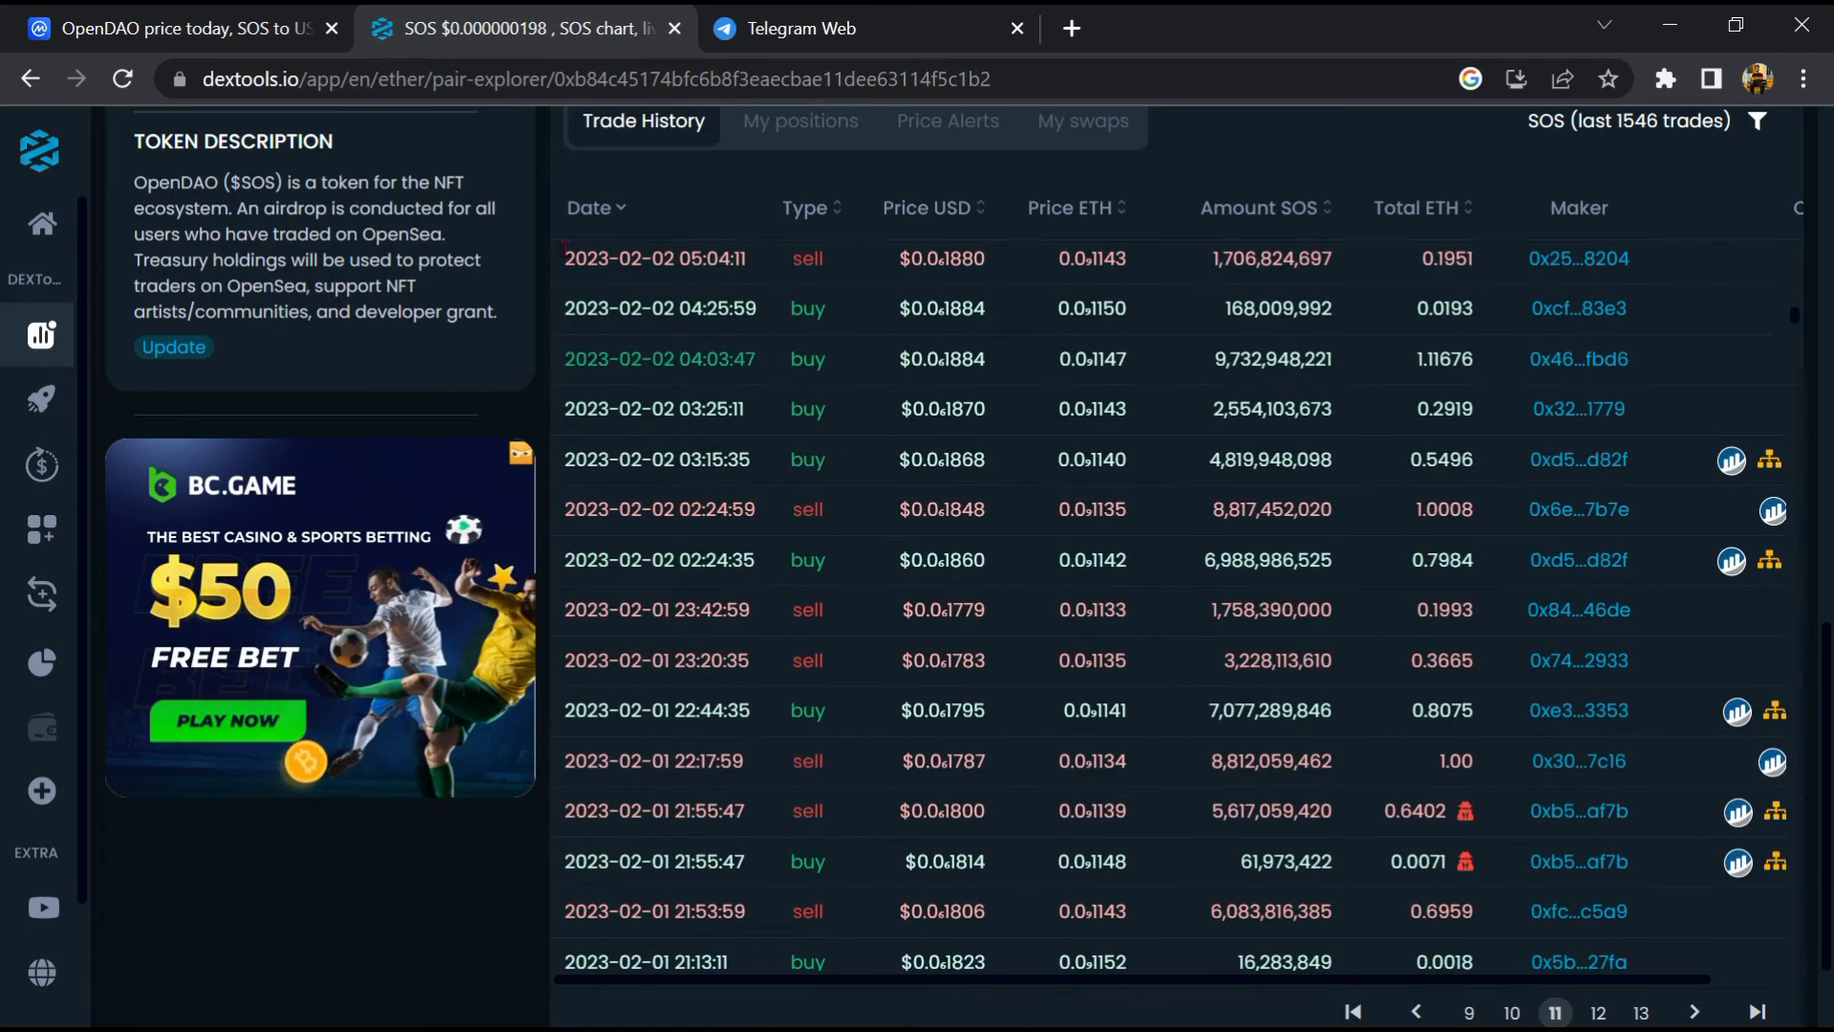
left_click(176, 28)
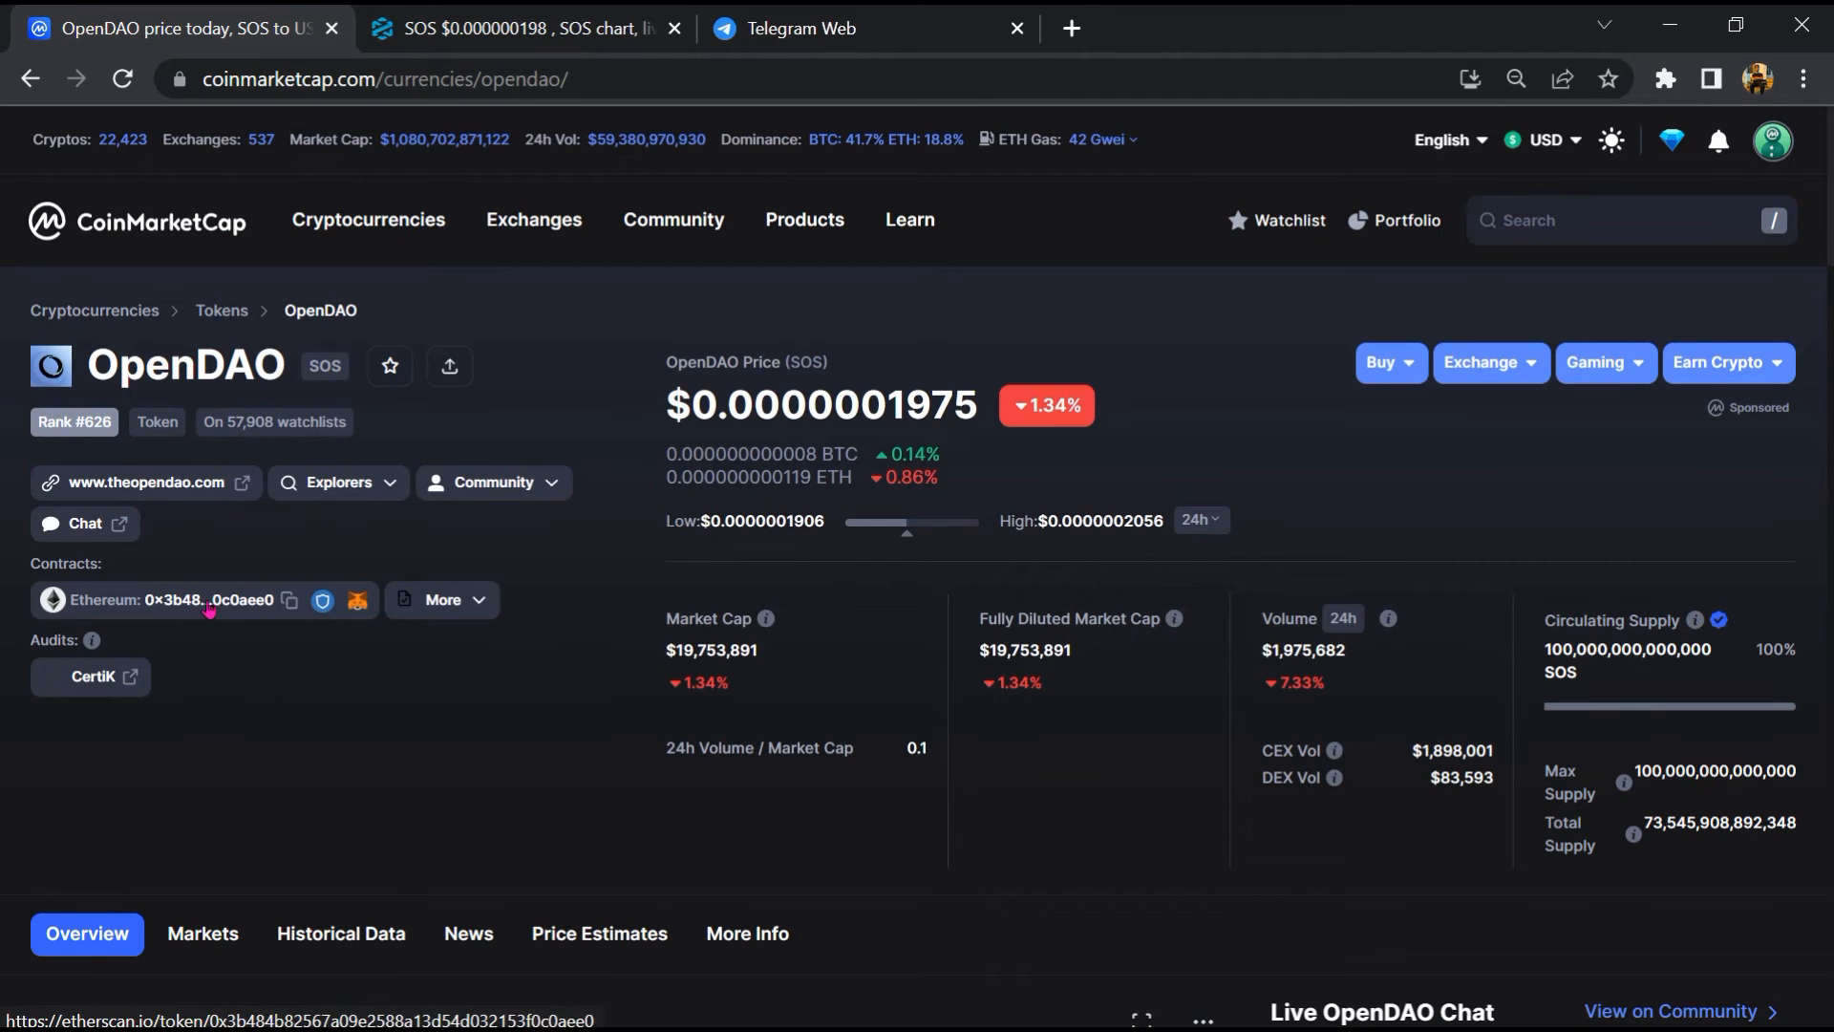
Step: Open the SOS token page on Etherscan via CoinMarketCap's Ethereum contract link
left_click(217, 599)
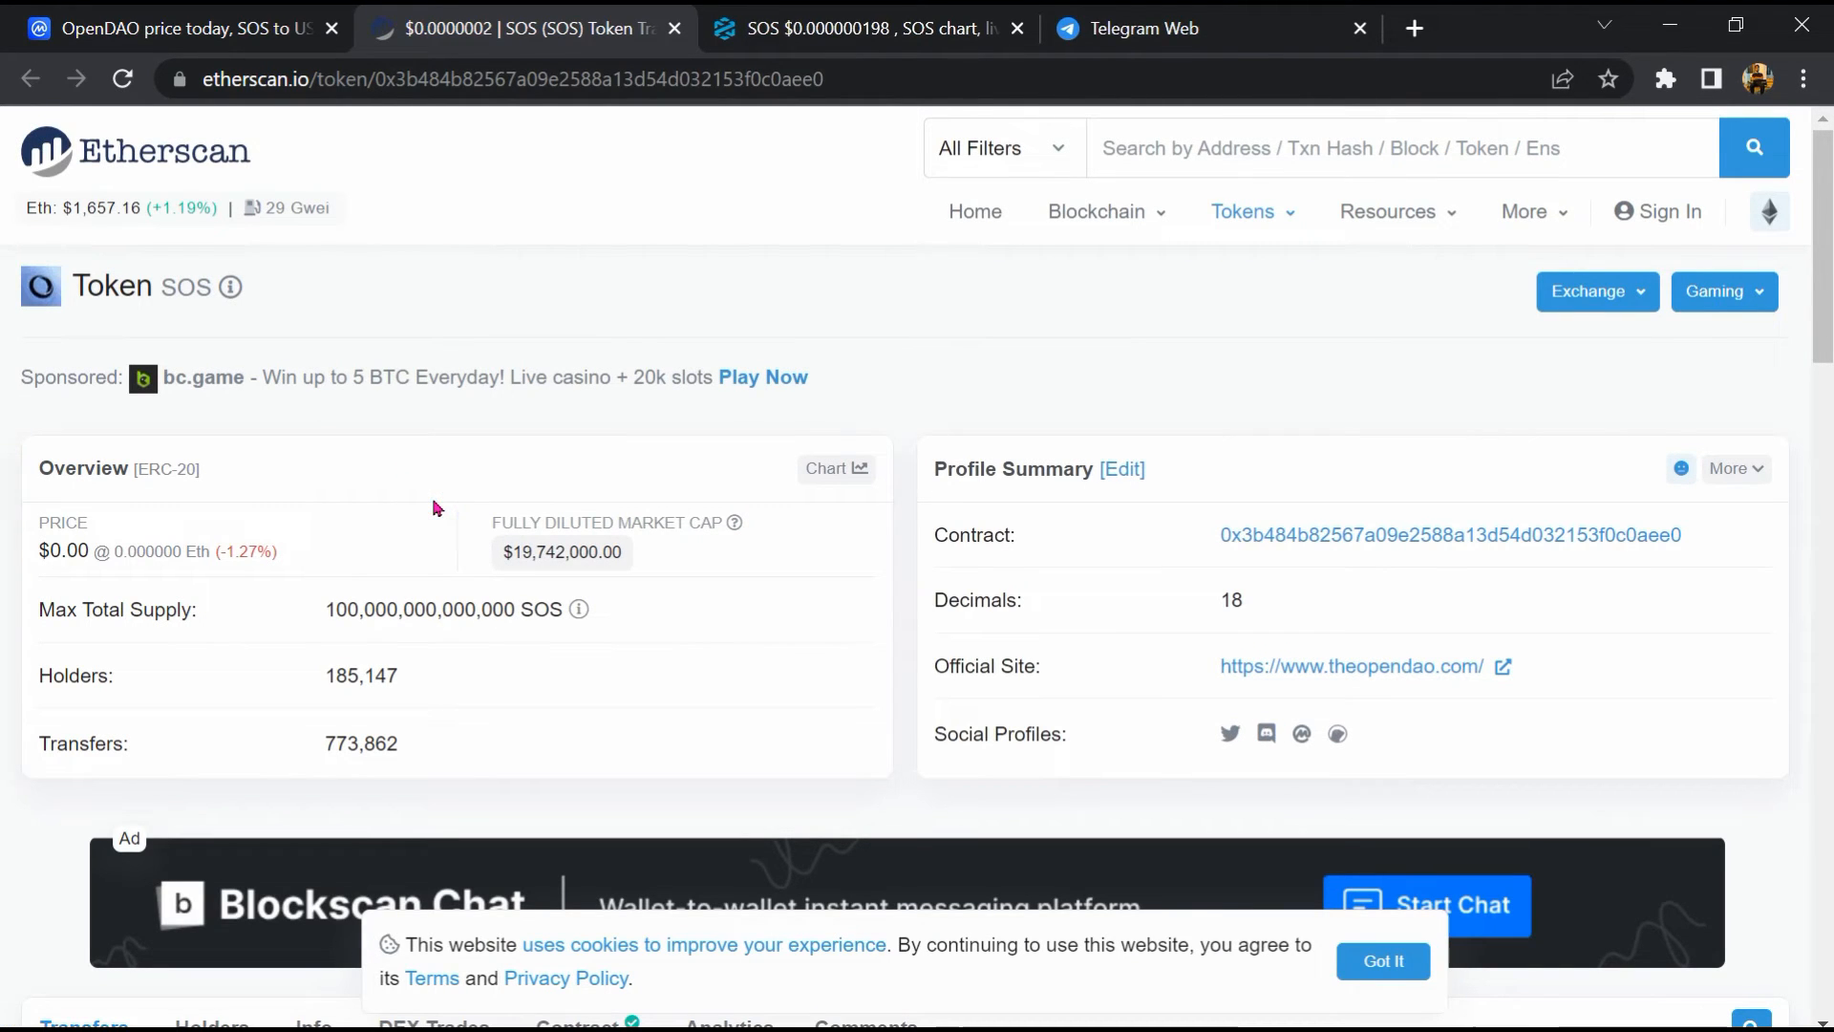
left_click(433, 496)
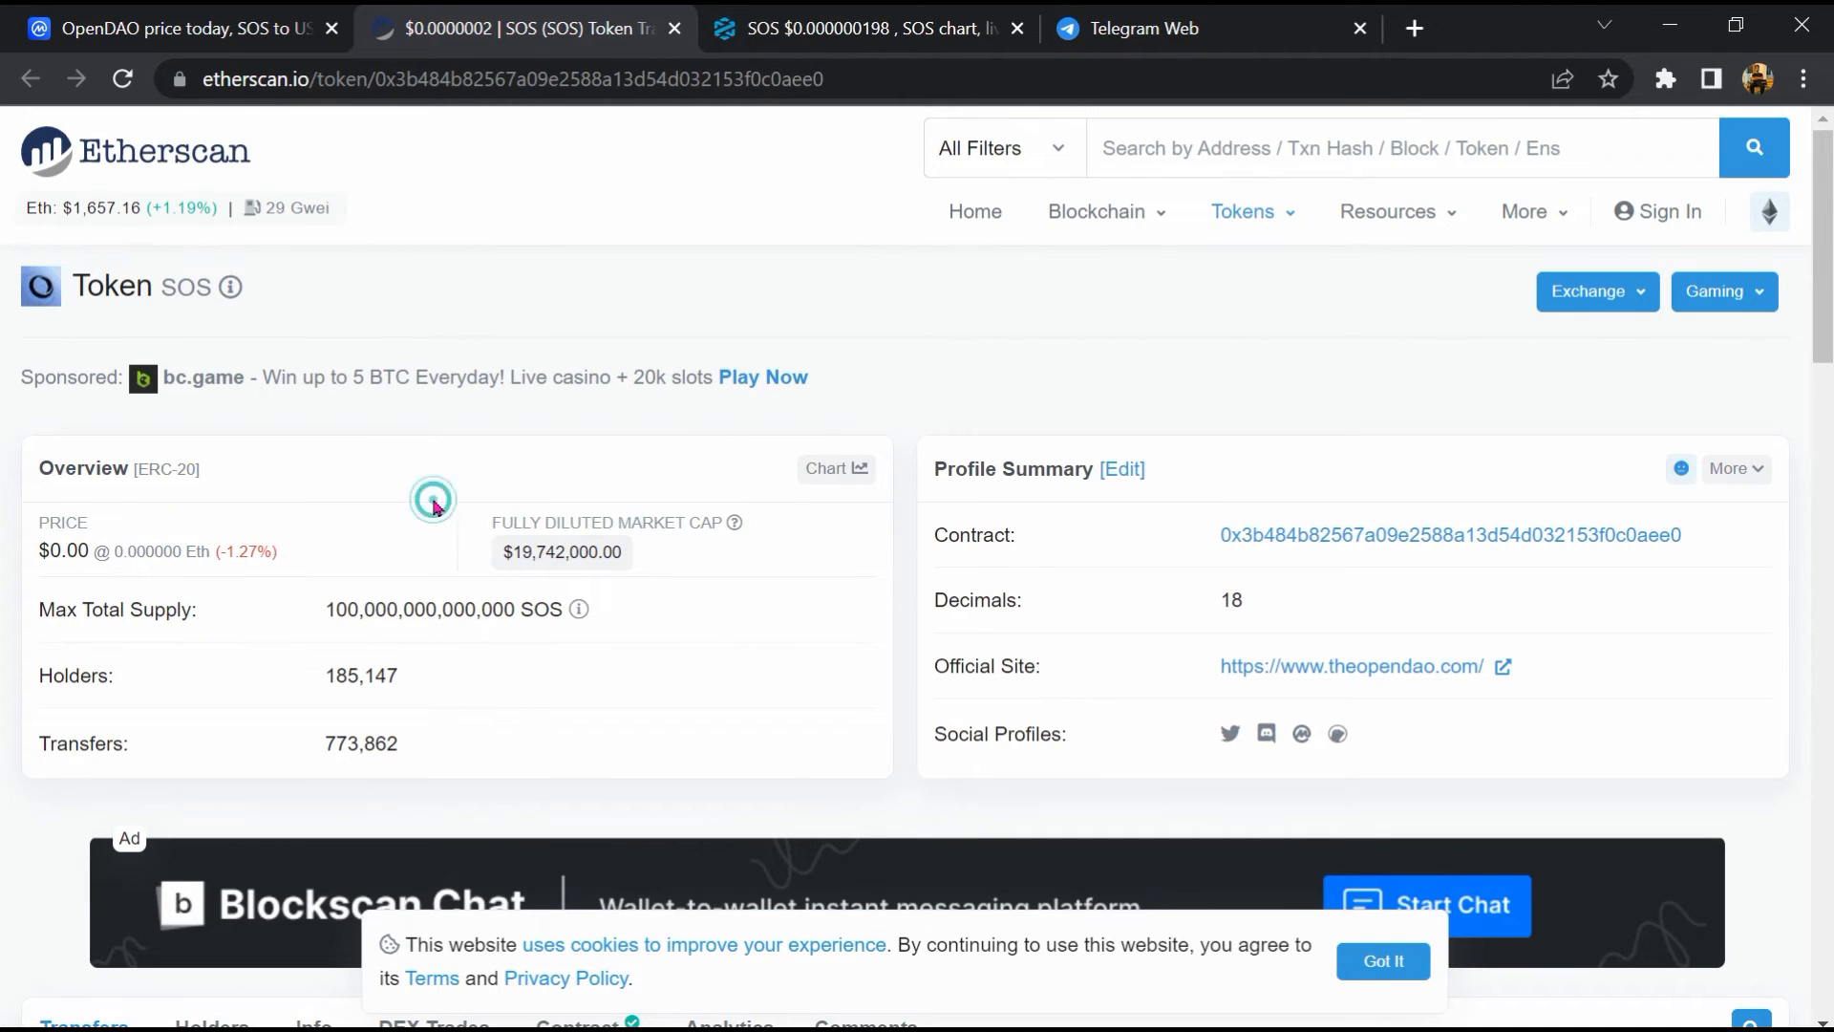
scroll("down", 3)
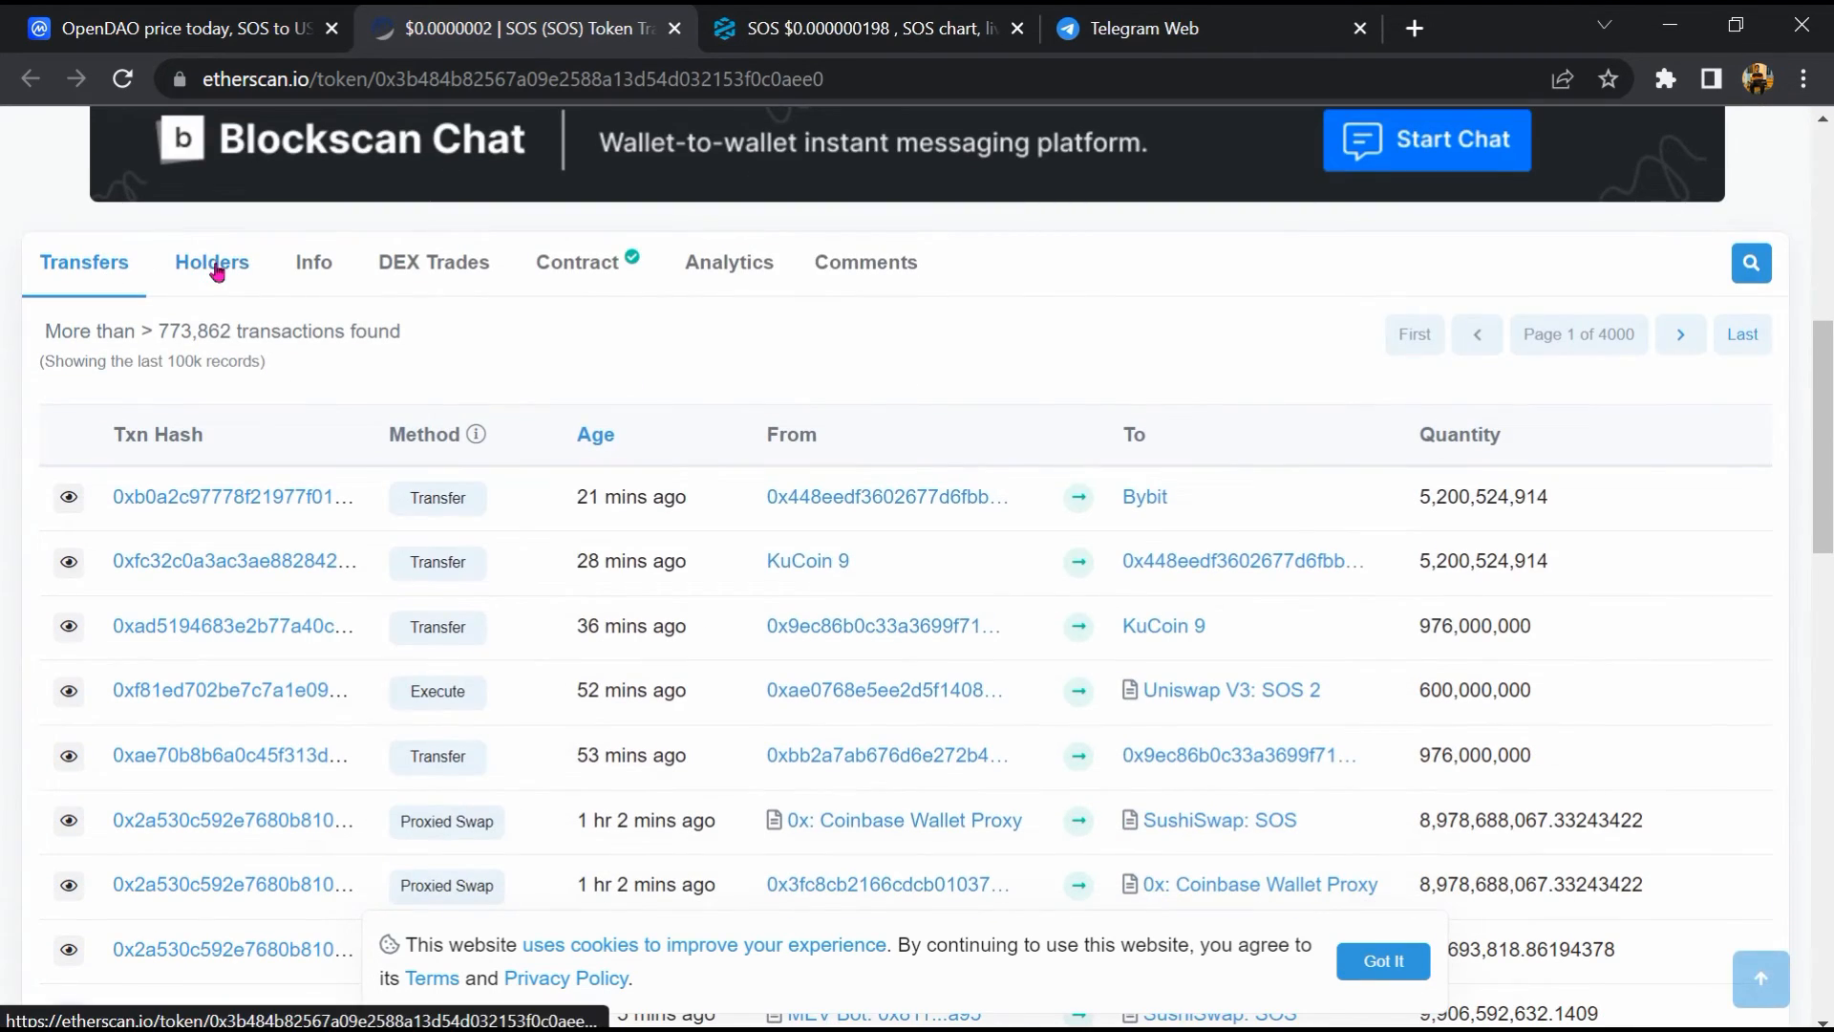
Step: Scroll SOS's Top 1,000 holders table past rank 20 and select MEXC's holding percentage
left_click(212, 260)
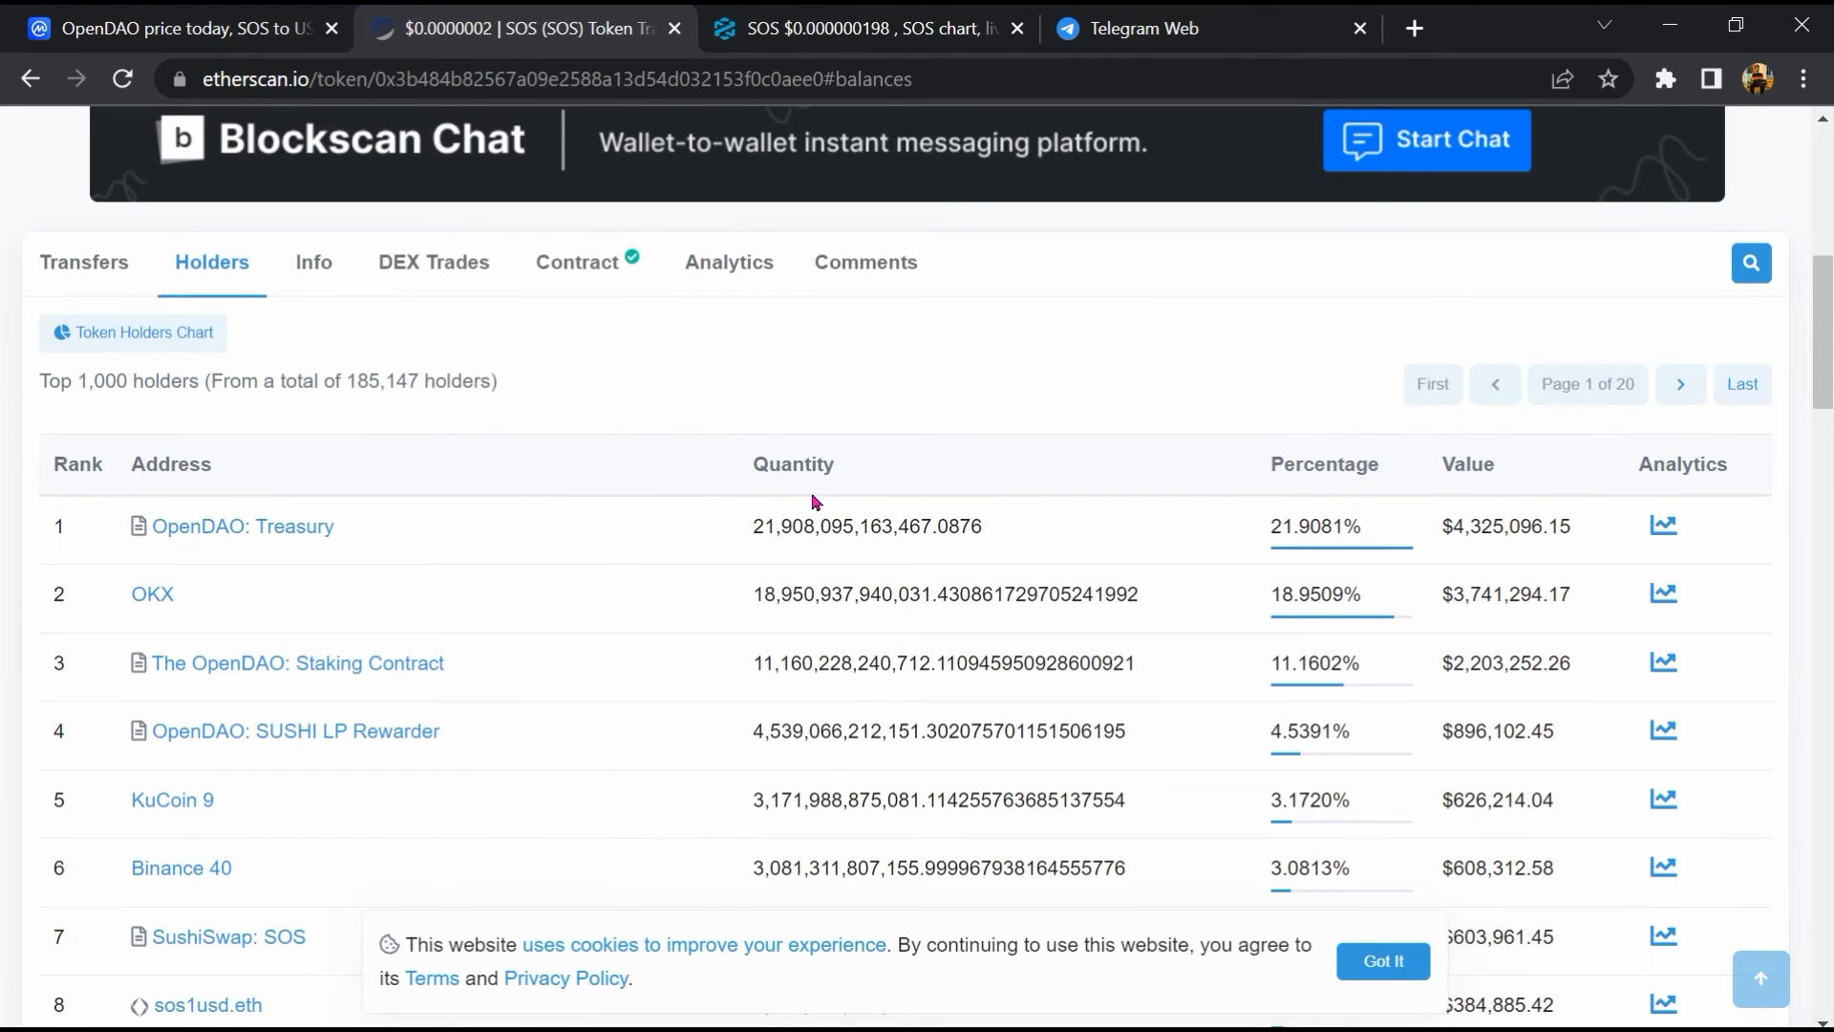
scroll("down", 3)
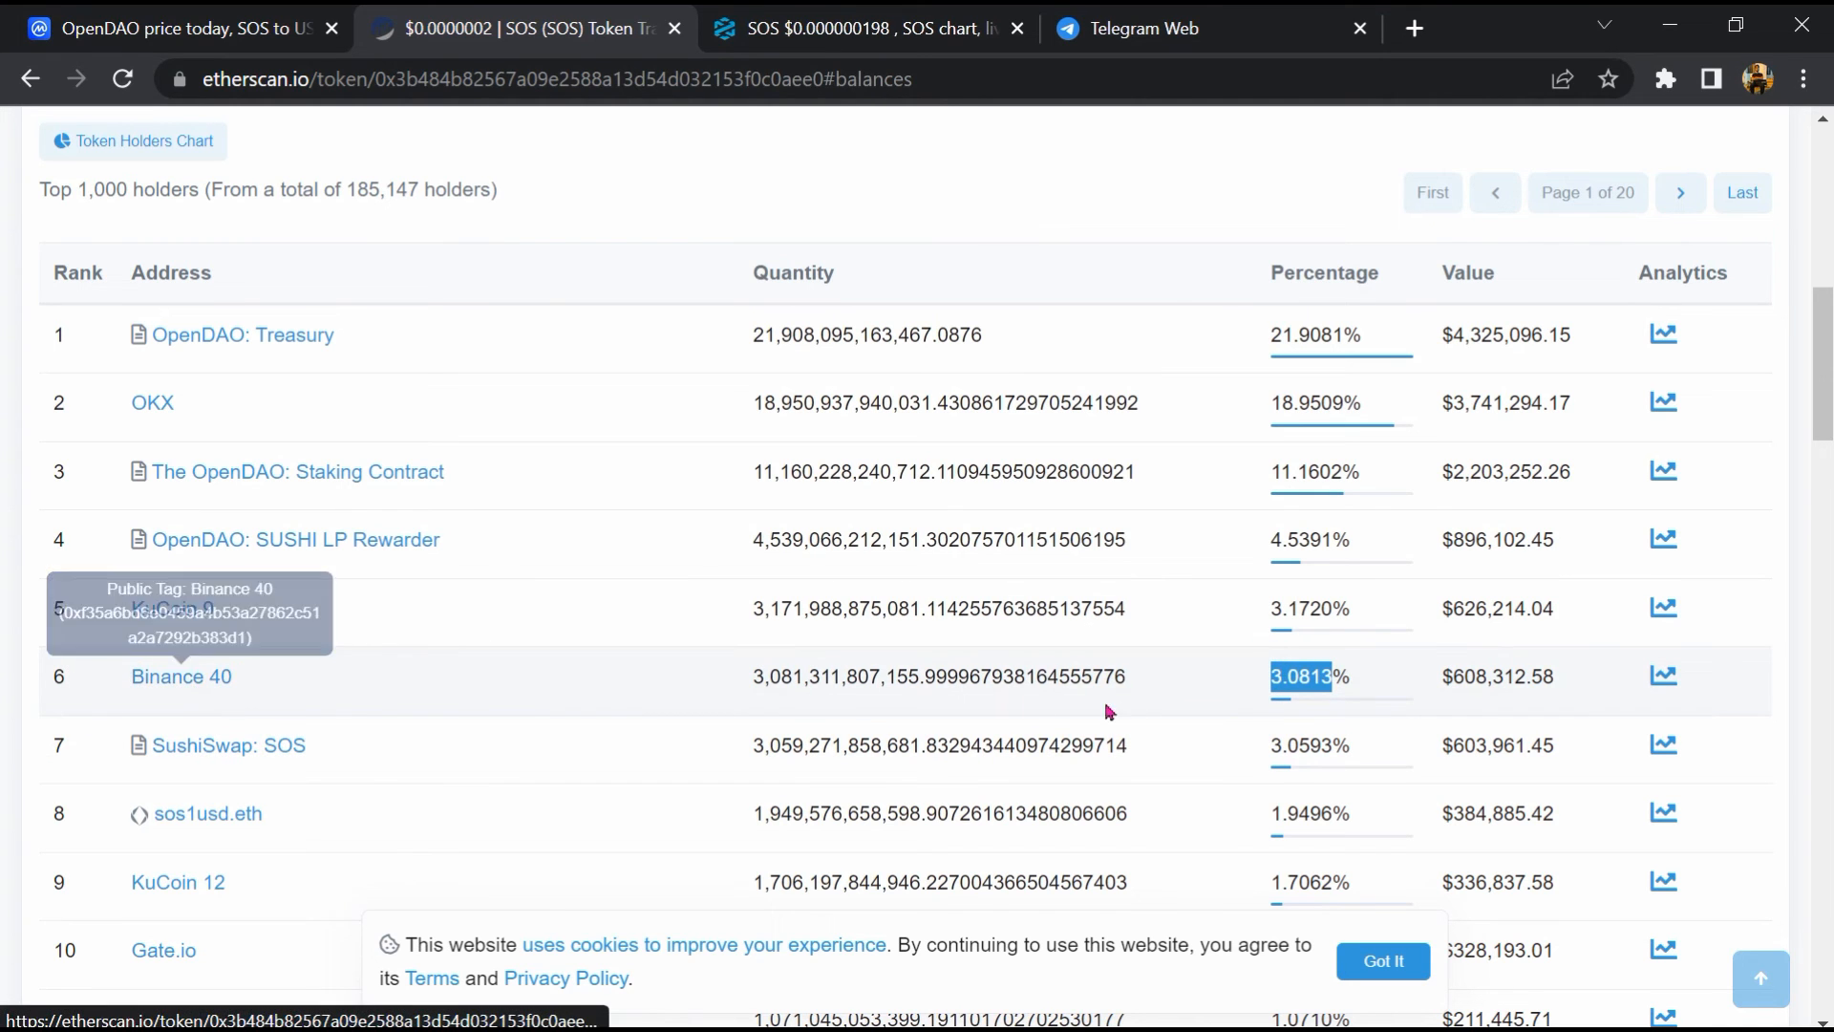
scroll("down", 3)
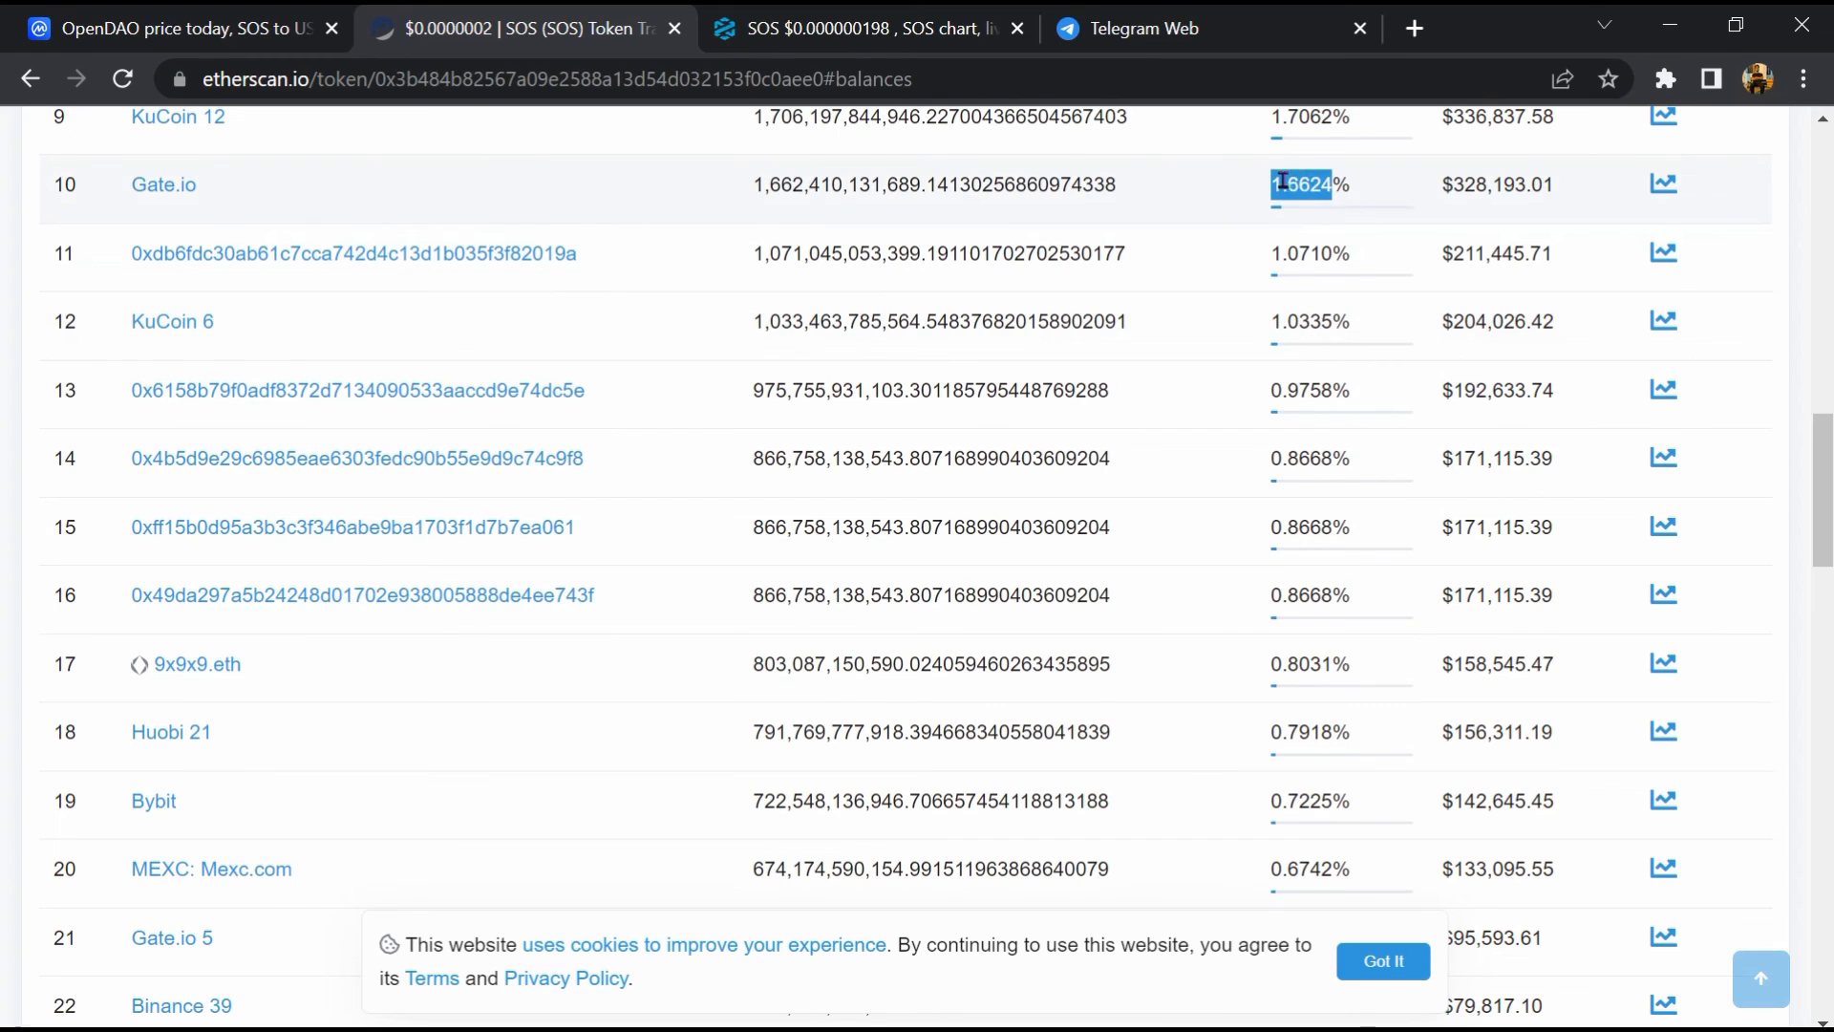
left_click(1356, 561)
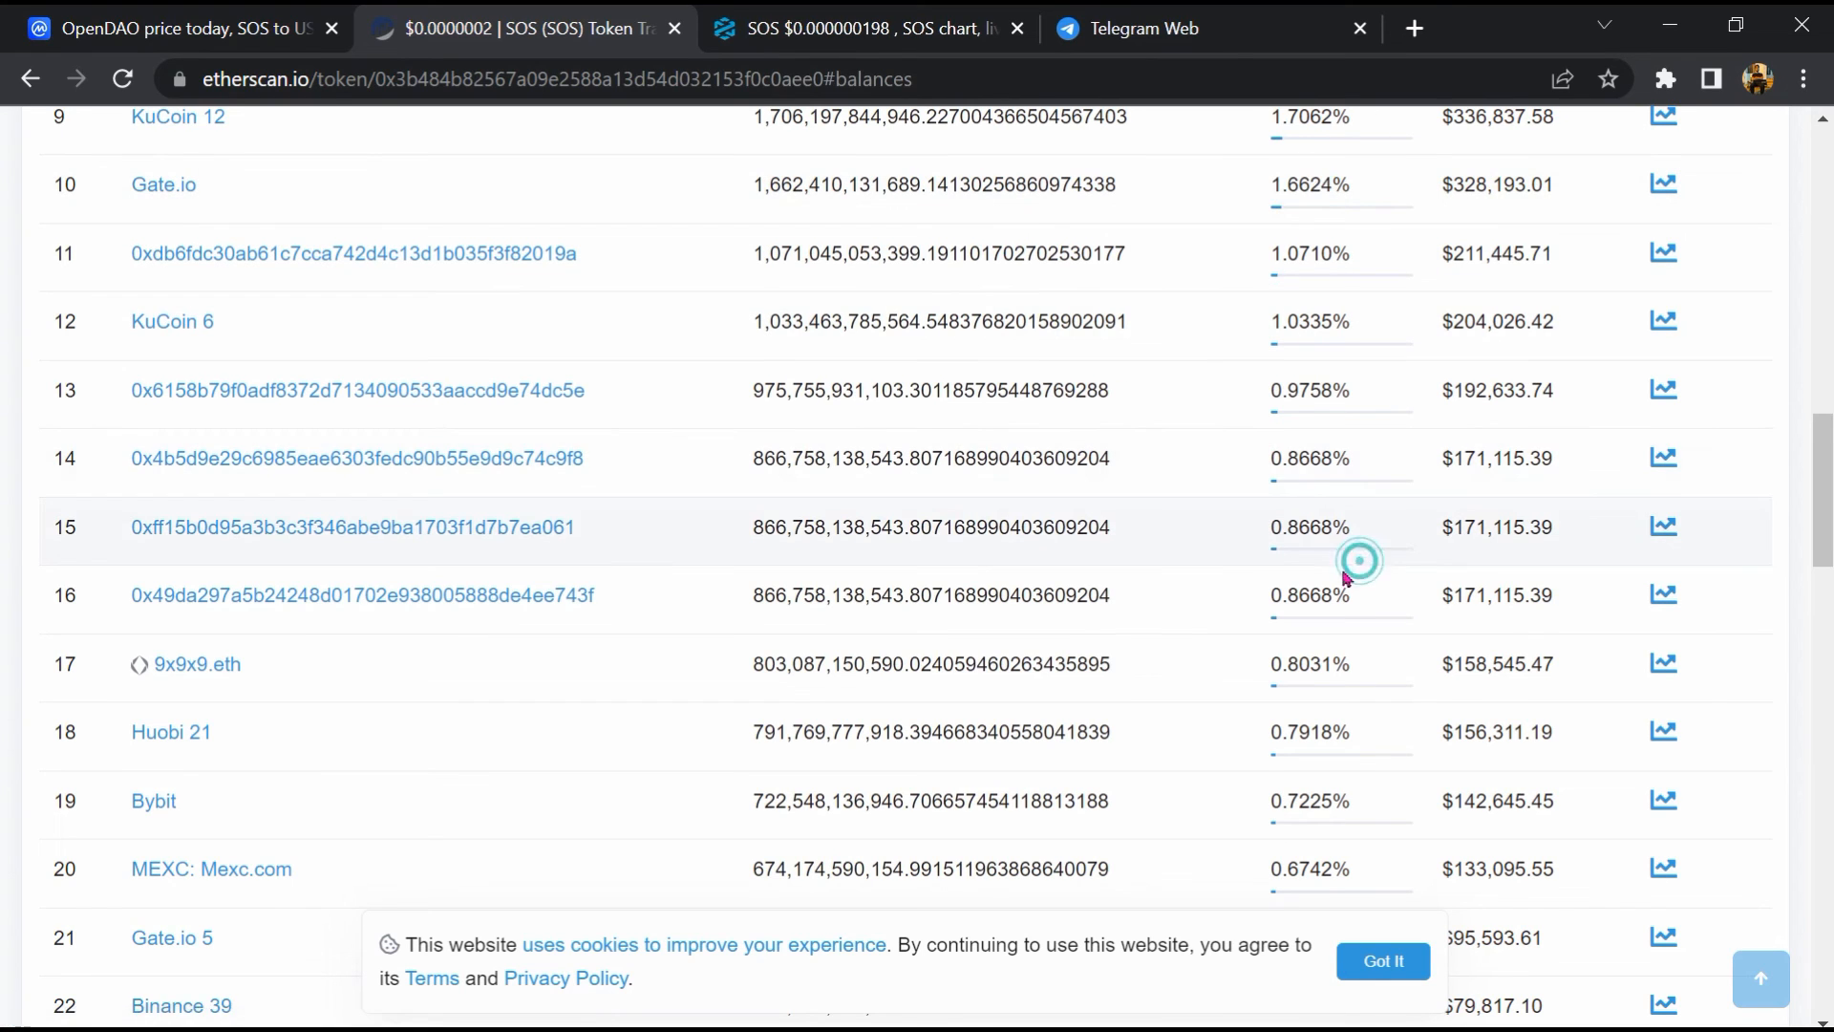
scroll("down", 3)
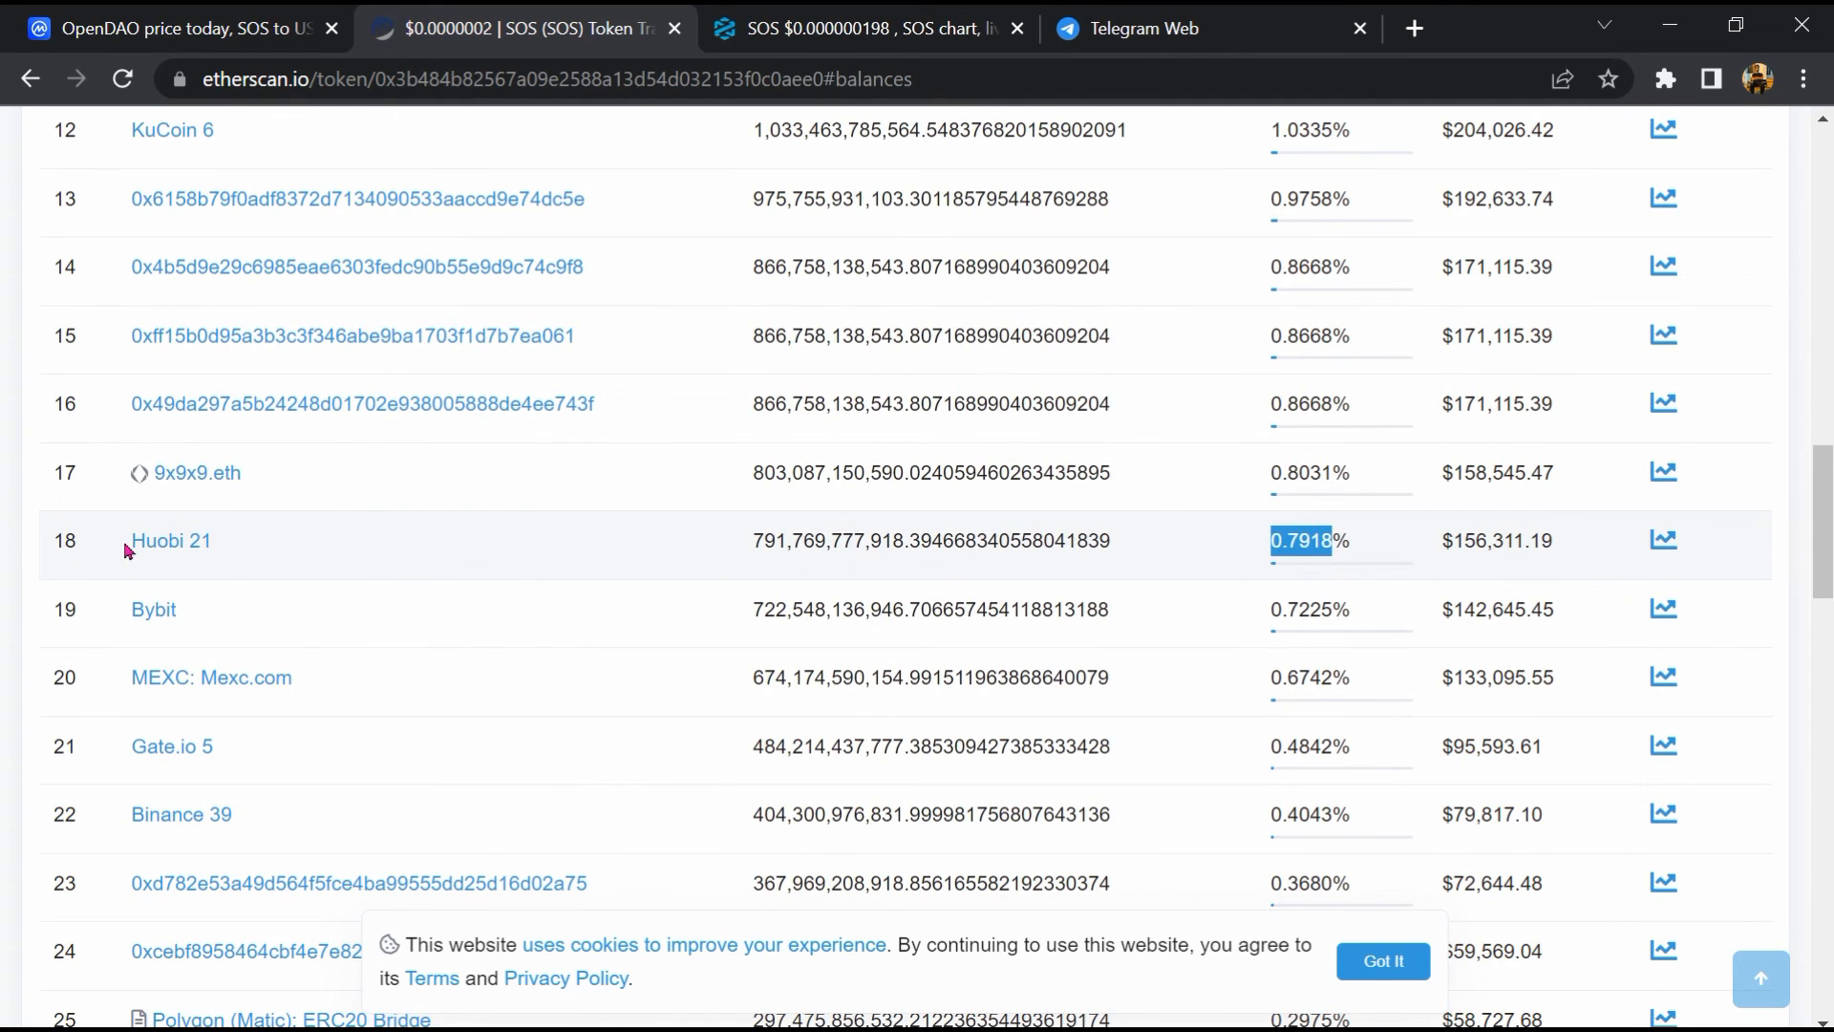
scroll("down", 3)
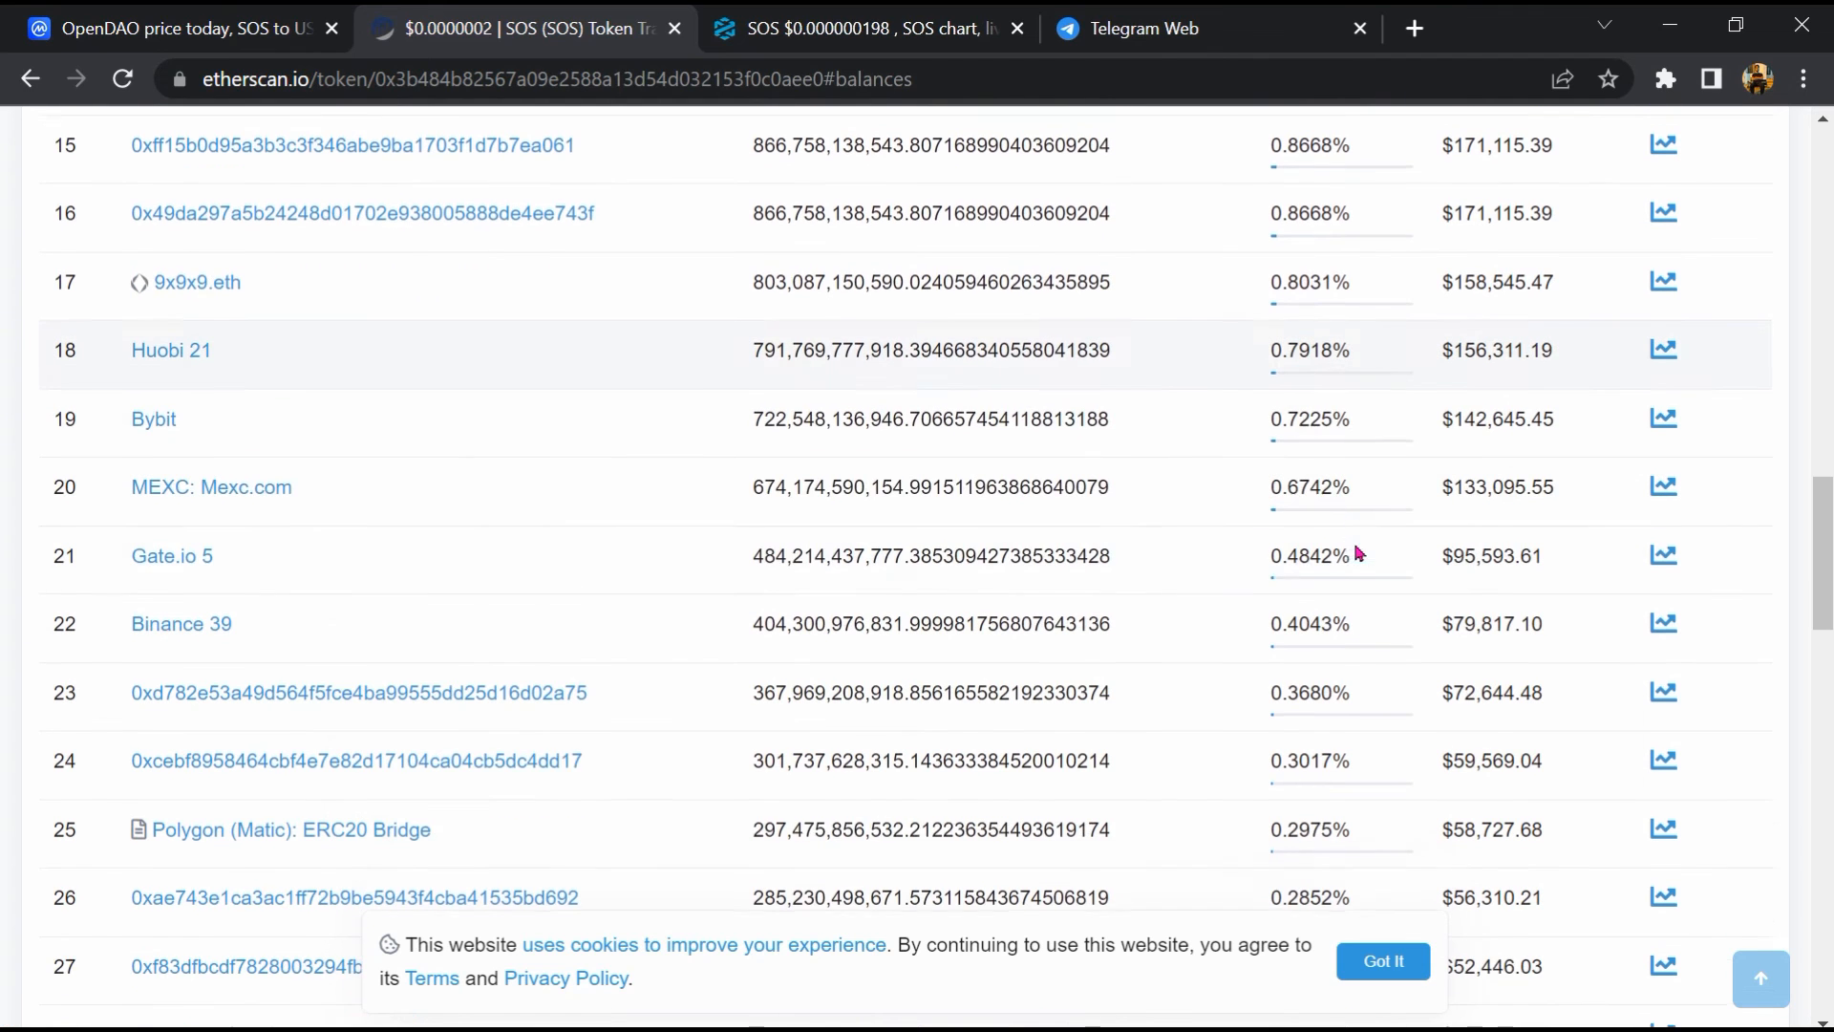
double_click(1301, 485)
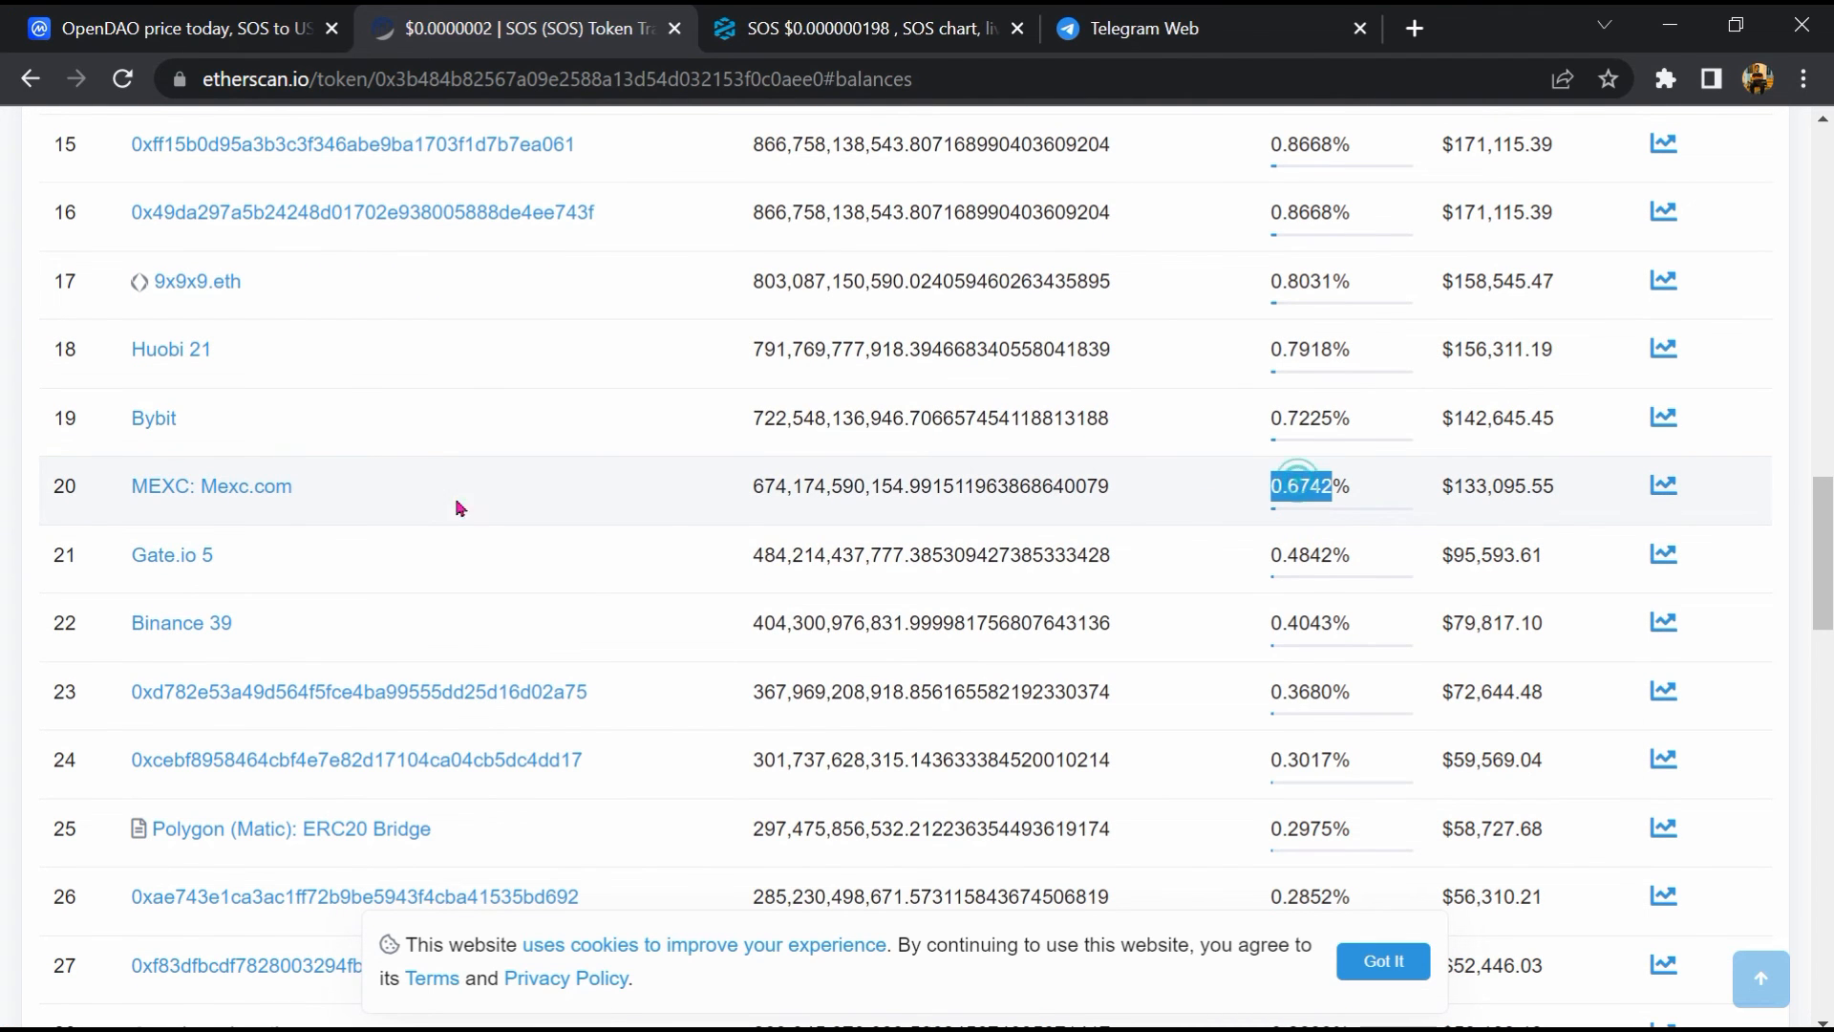